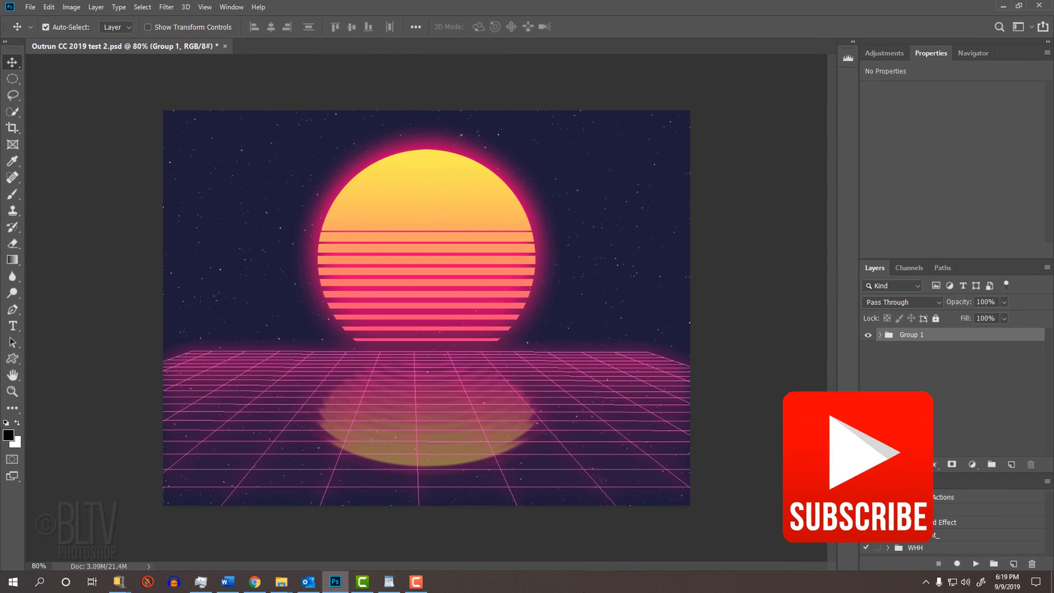
Start a new document sized 1200 by 900 pixels at 150 ppi
key("ctrl+n")
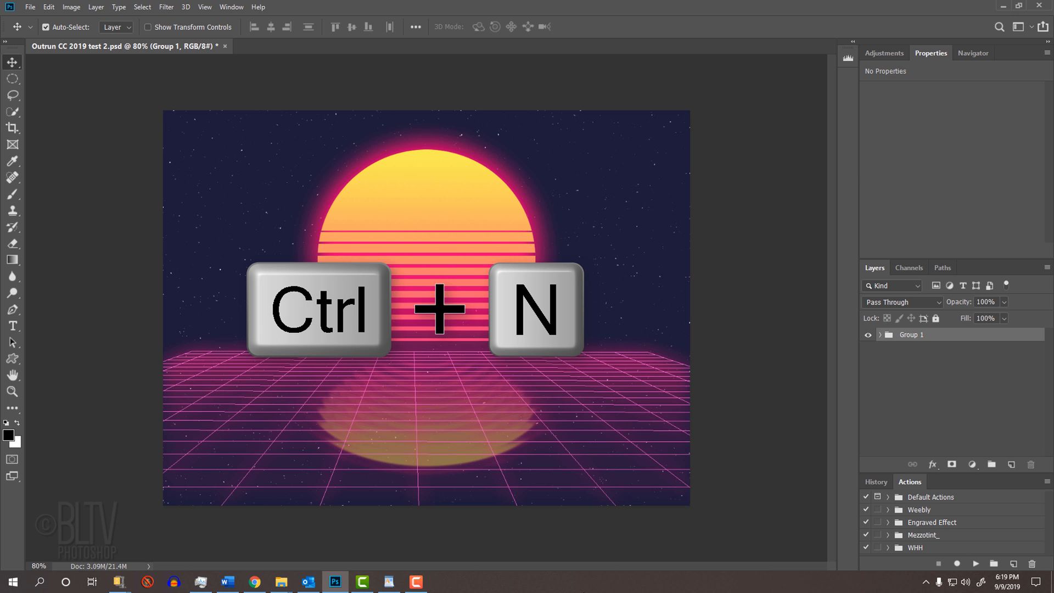
key("ctrl+n")
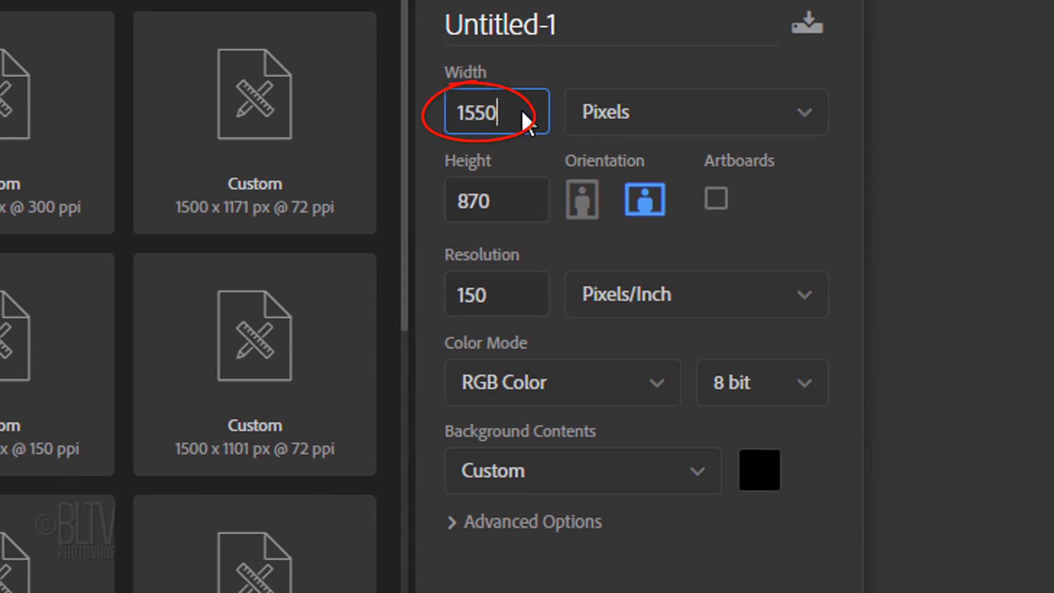
type("1200")
left_click(496, 199)
type("900")
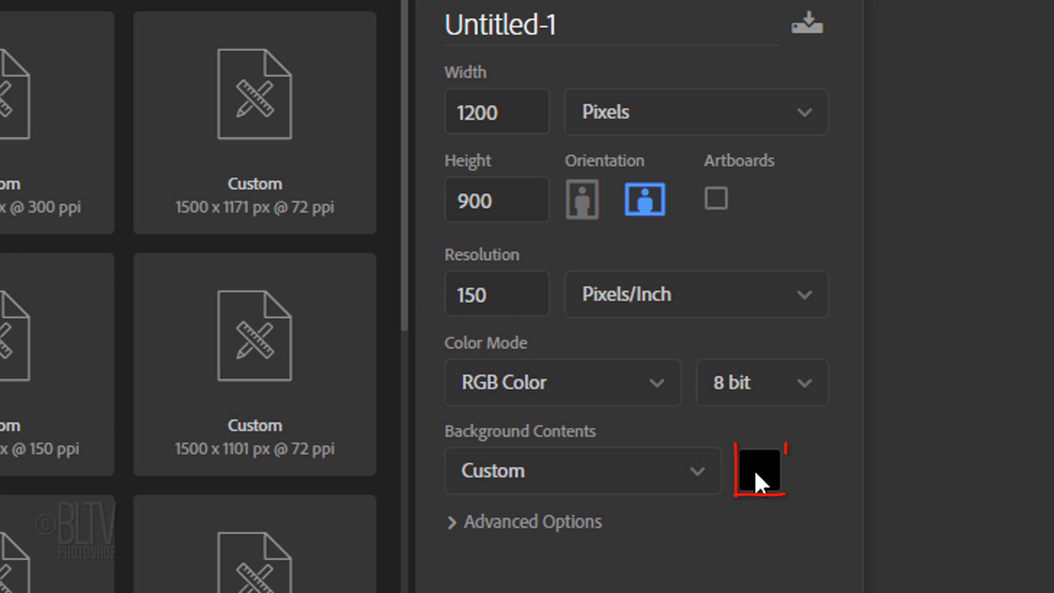
Give the document a custom dark navy background, hex 141738, and create it
left_click(755, 469)
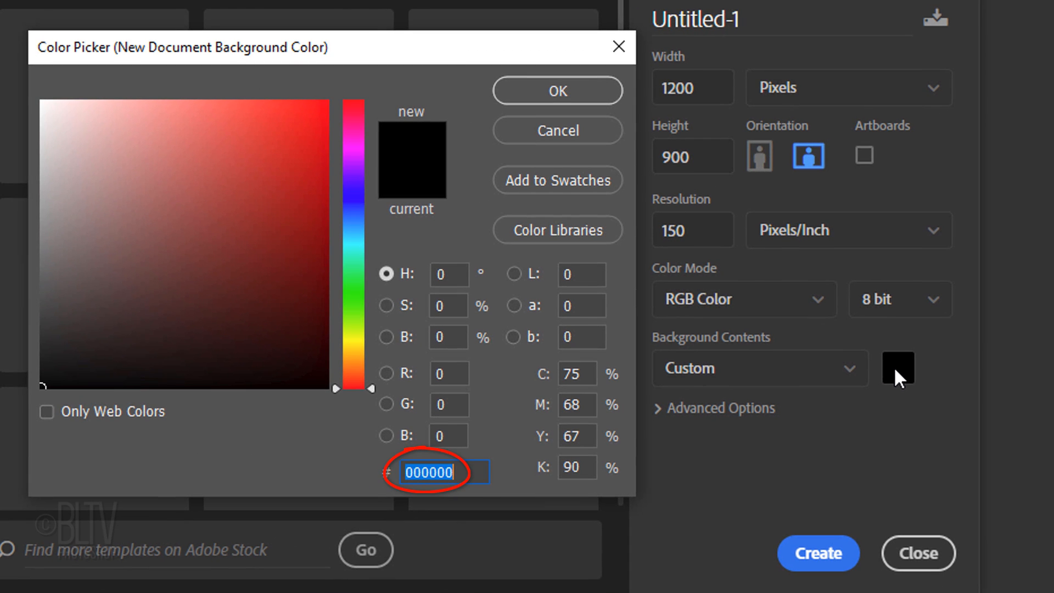
type("1")
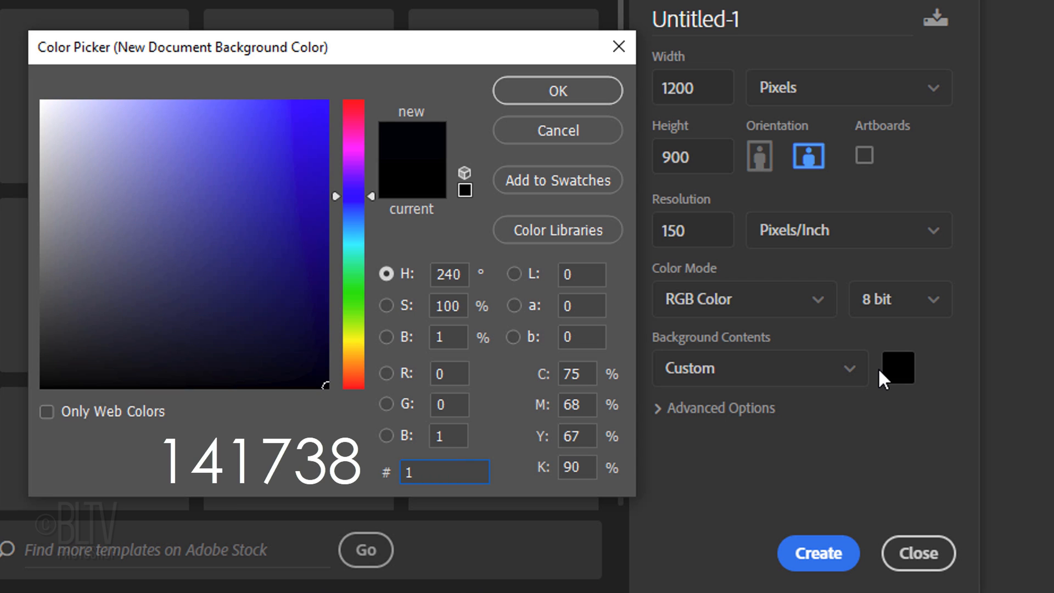
type("41738")
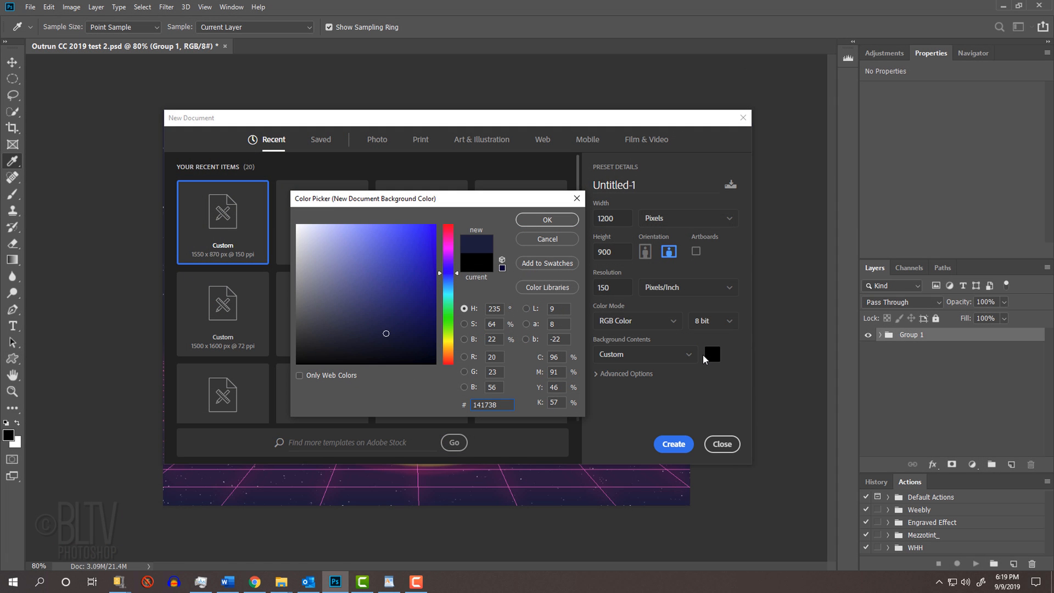
left_click(546, 220)
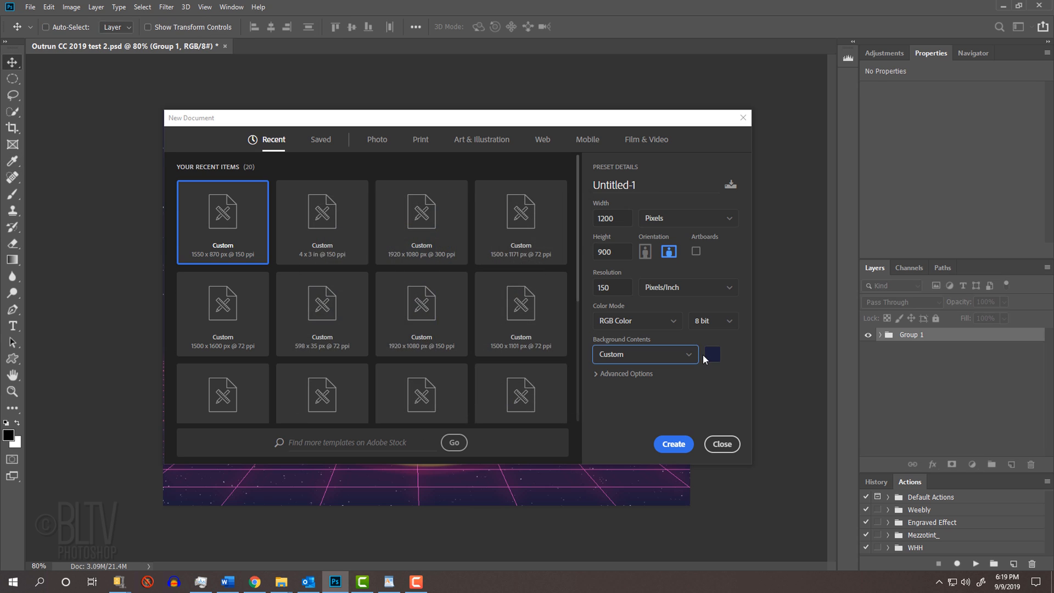
left_click(673, 444)
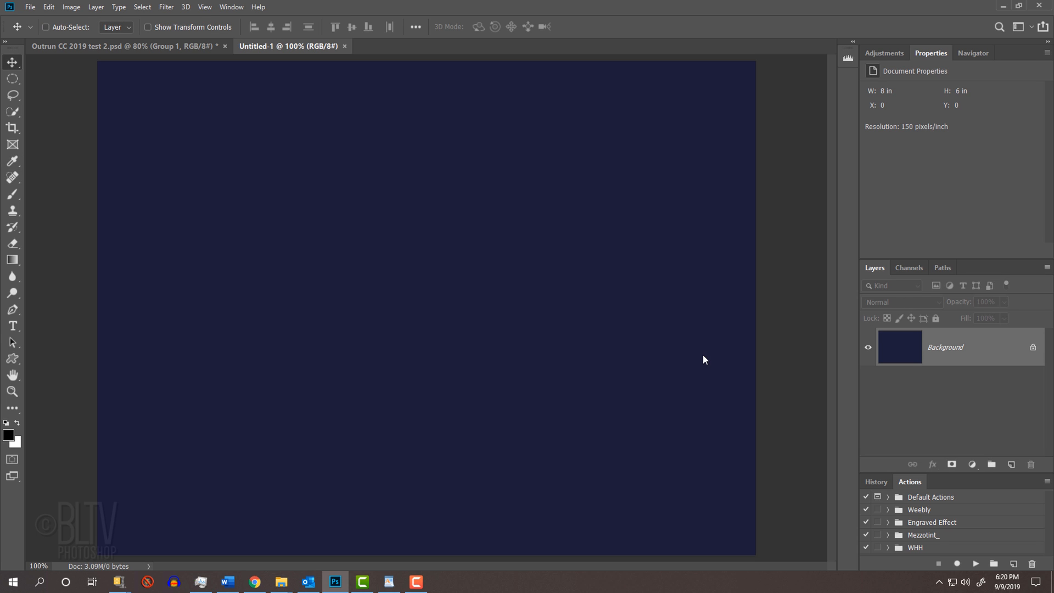
Add a new Layer 1 above the navy background and fill it with black
key("ctrl+-")
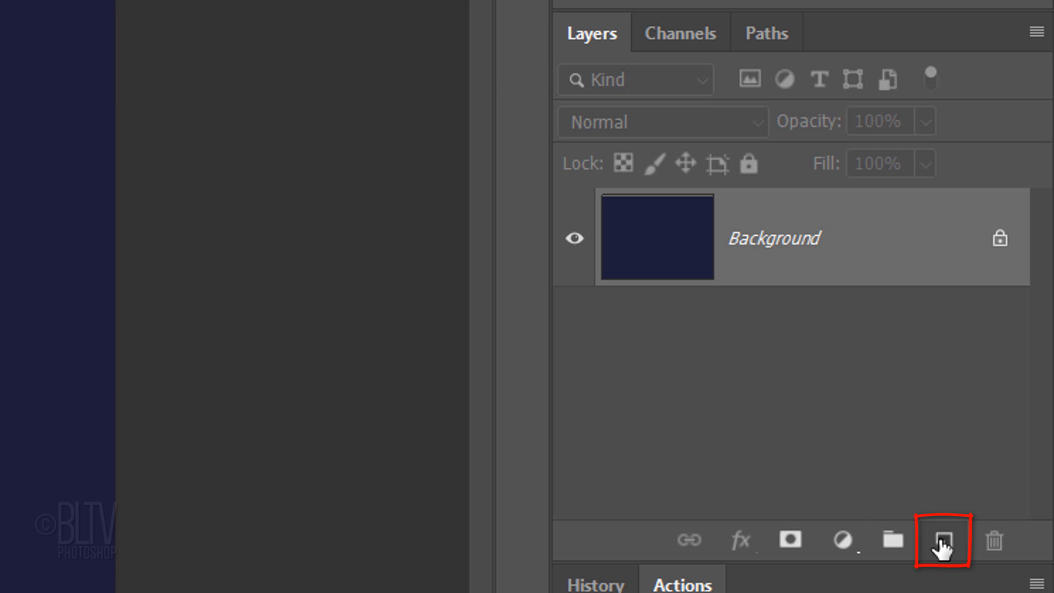
left_click(942, 539)
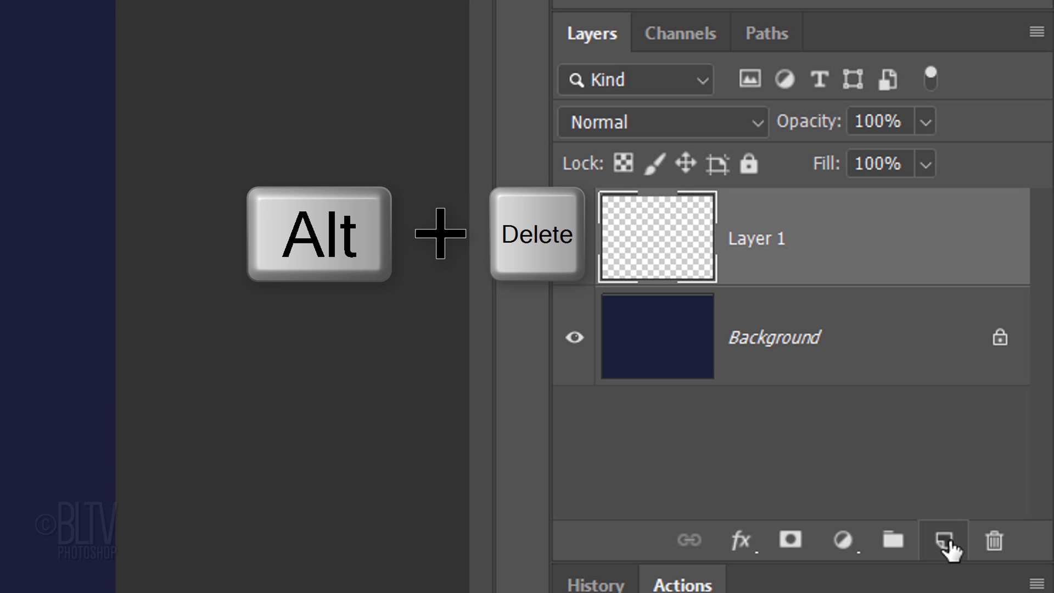
key("alt+Delete")
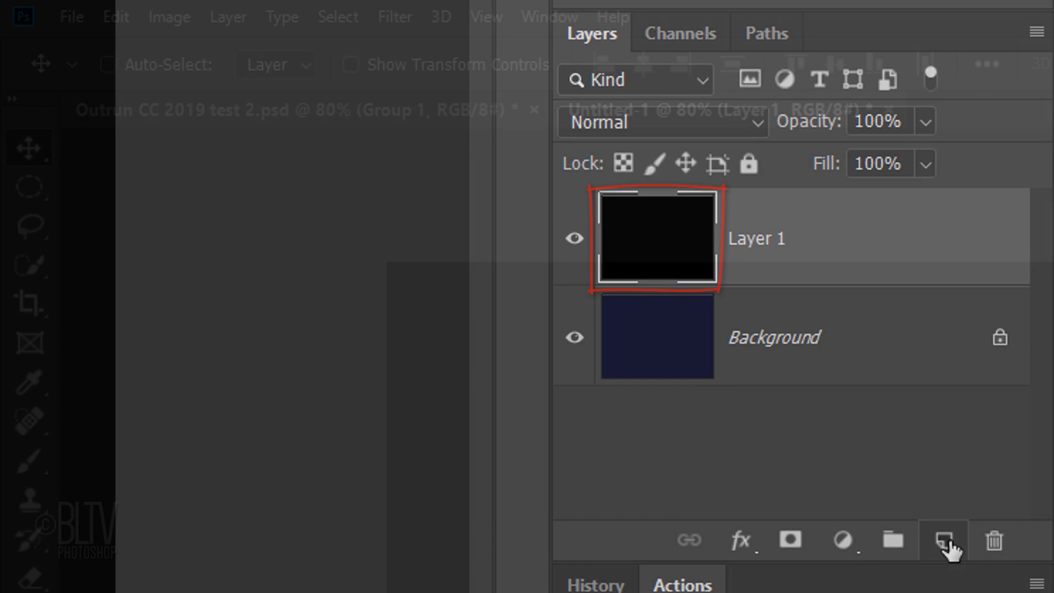
Cover the black layer with 100% Gaussian monochromatic noise
left_click(394, 16)
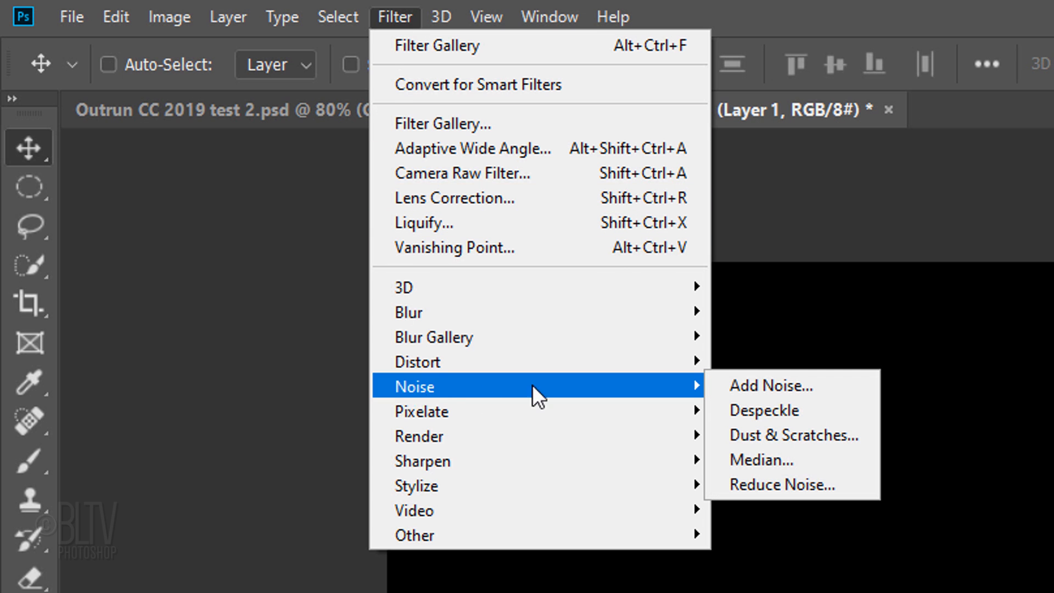
left_click(771, 385)
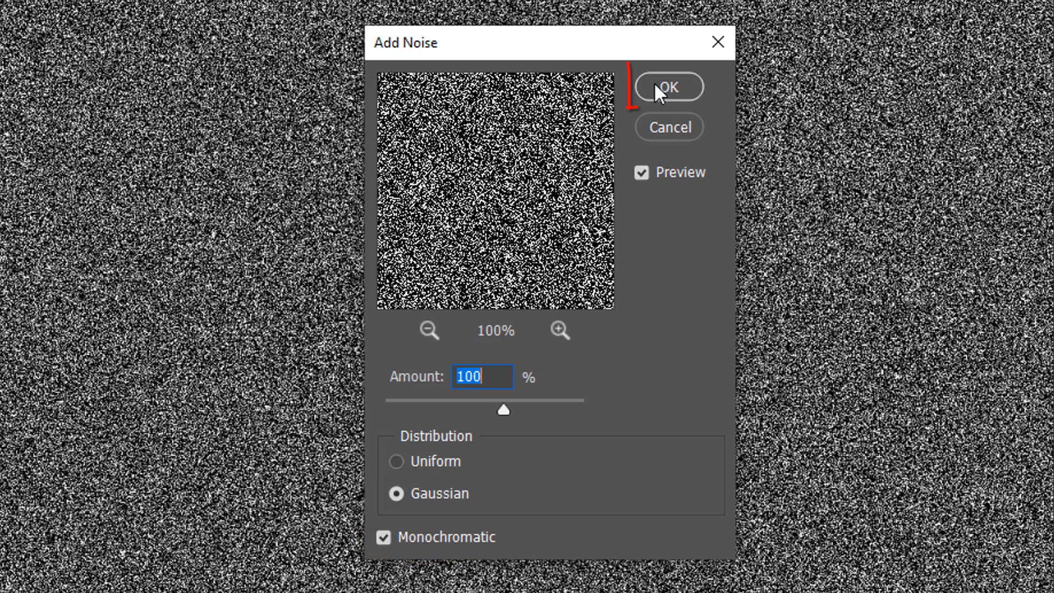
left_click(669, 87)
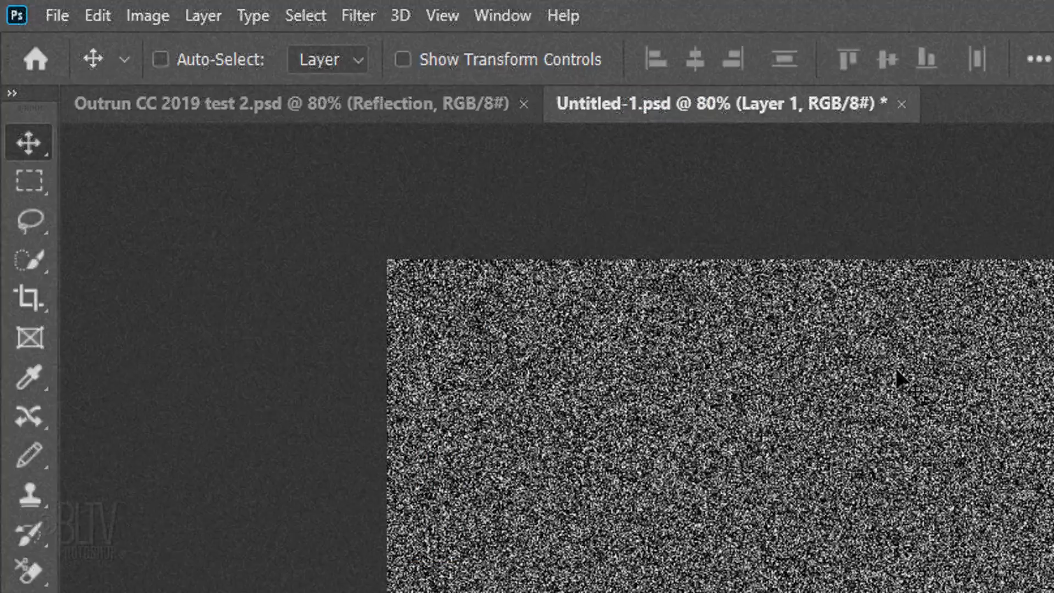
Bring up Gaussian Blur to soften the noise by 0.3 pixels
left_click(358, 14)
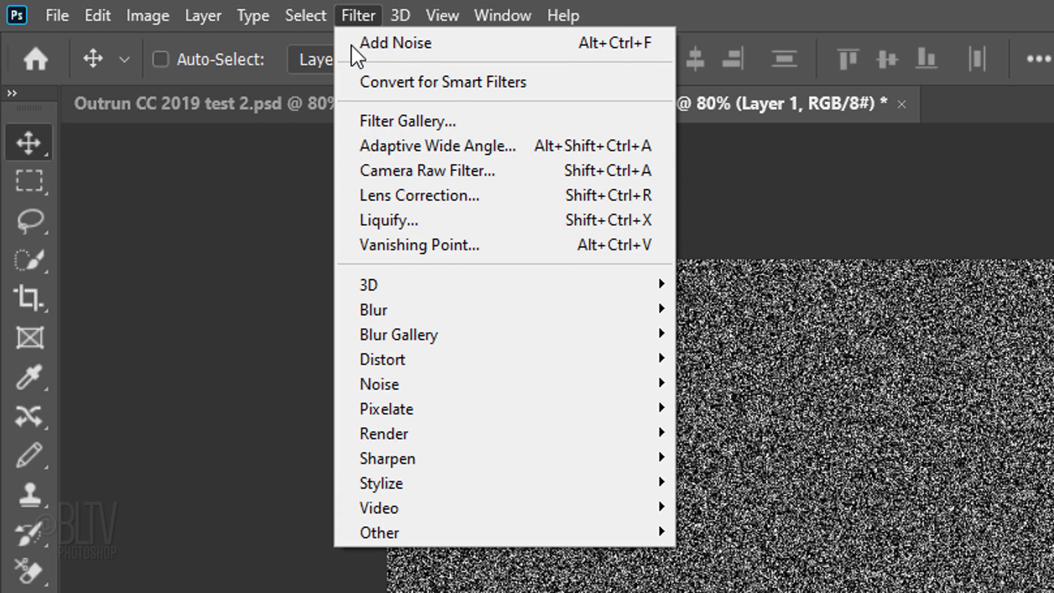
mouse_move(373, 310)
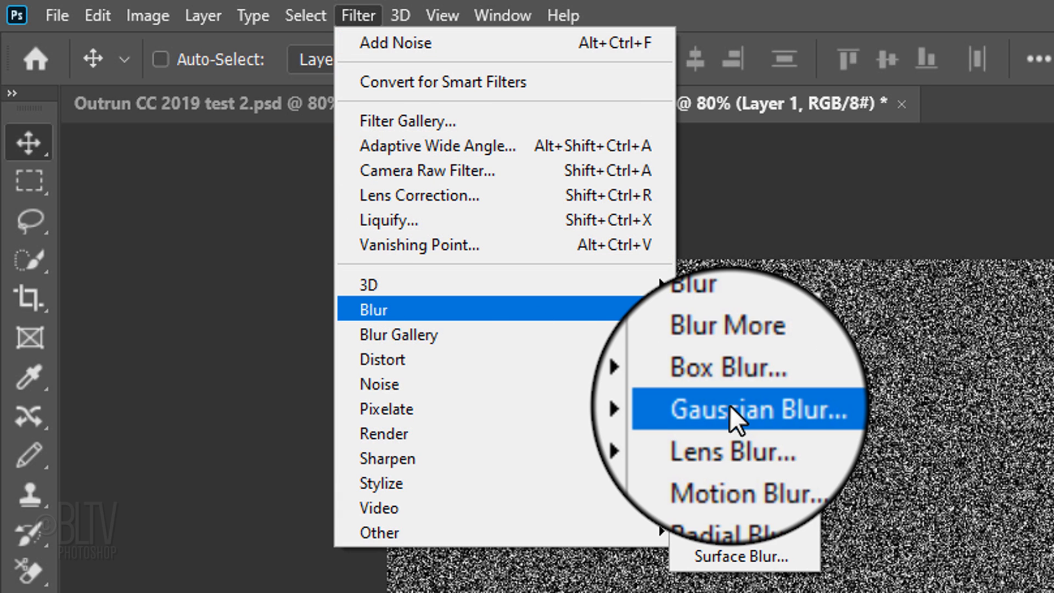
left_click(747, 408)
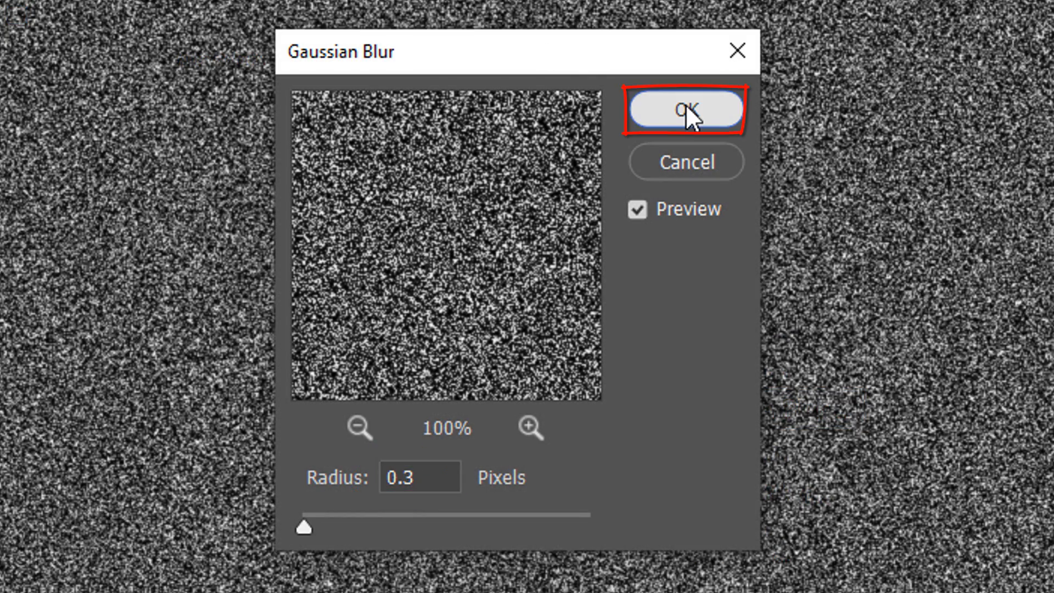
Apply the blur, then crush the noise with Levels input black 220 and white 235
left_click(685, 110)
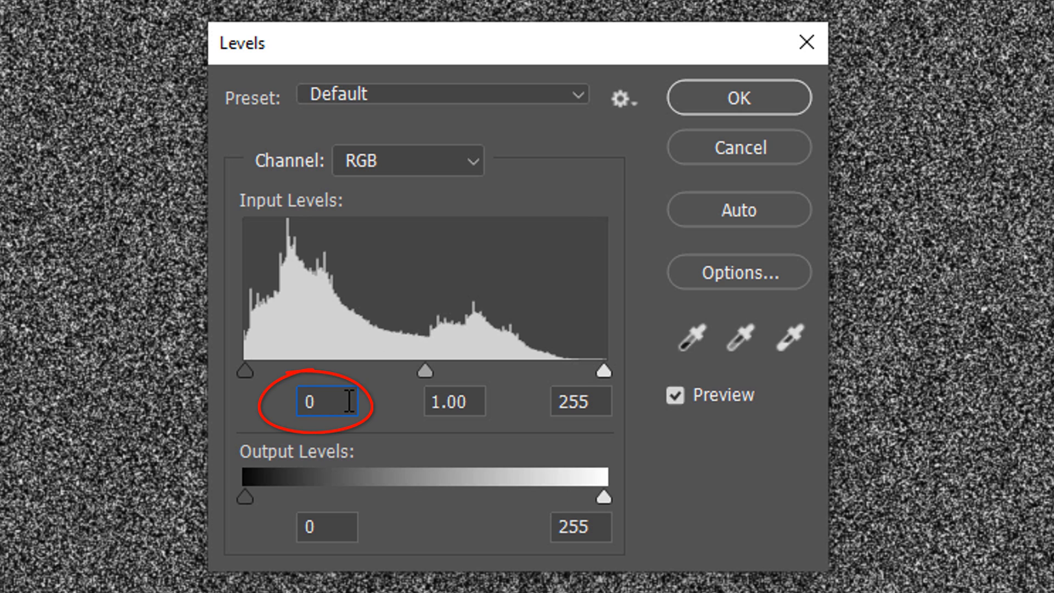
type("22")
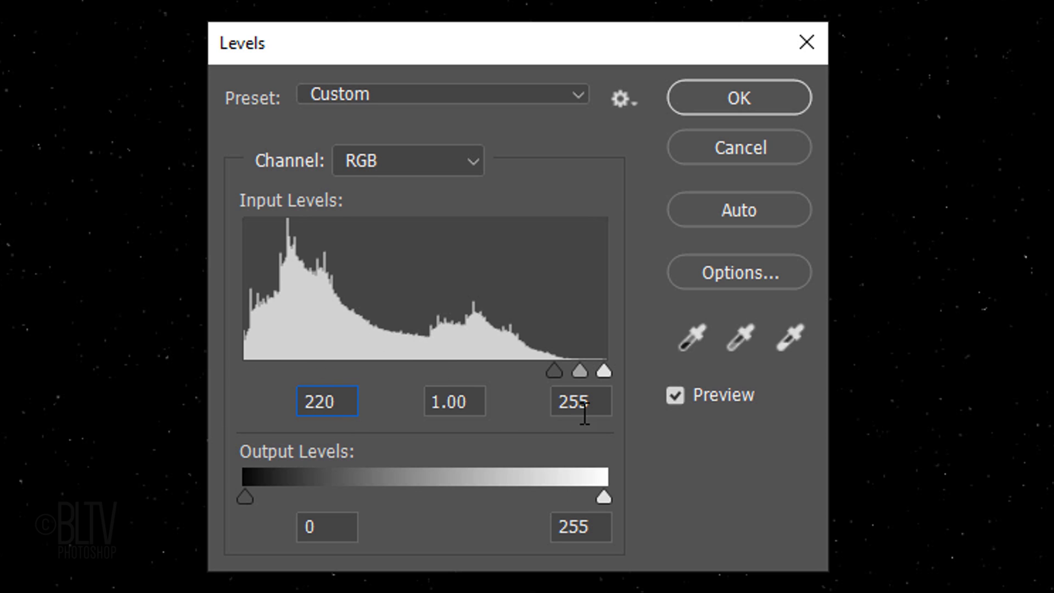
left_click(579, 402)
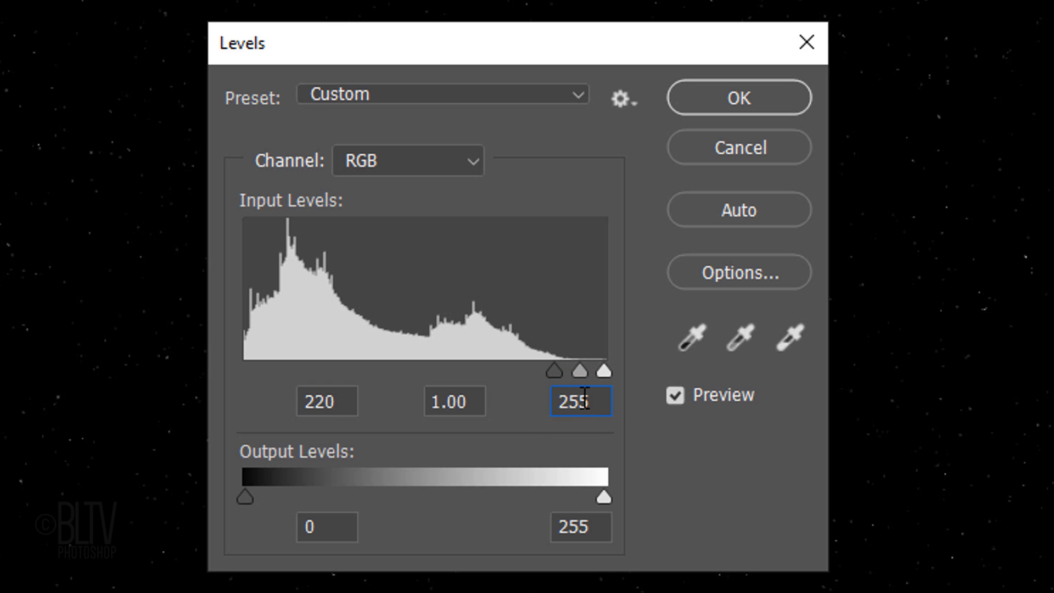
type("235")
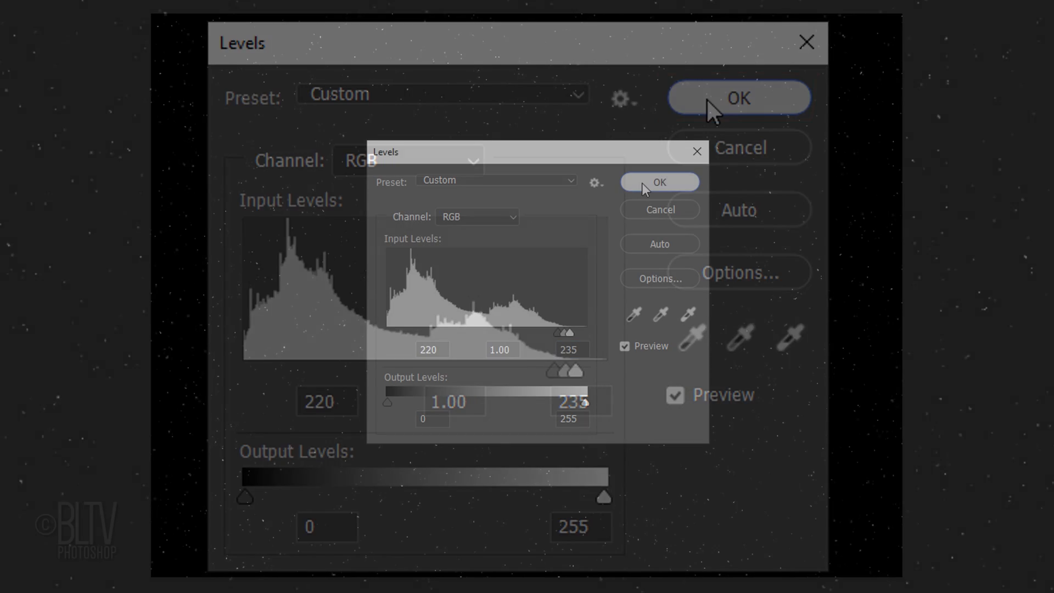
left_click(660, 182)
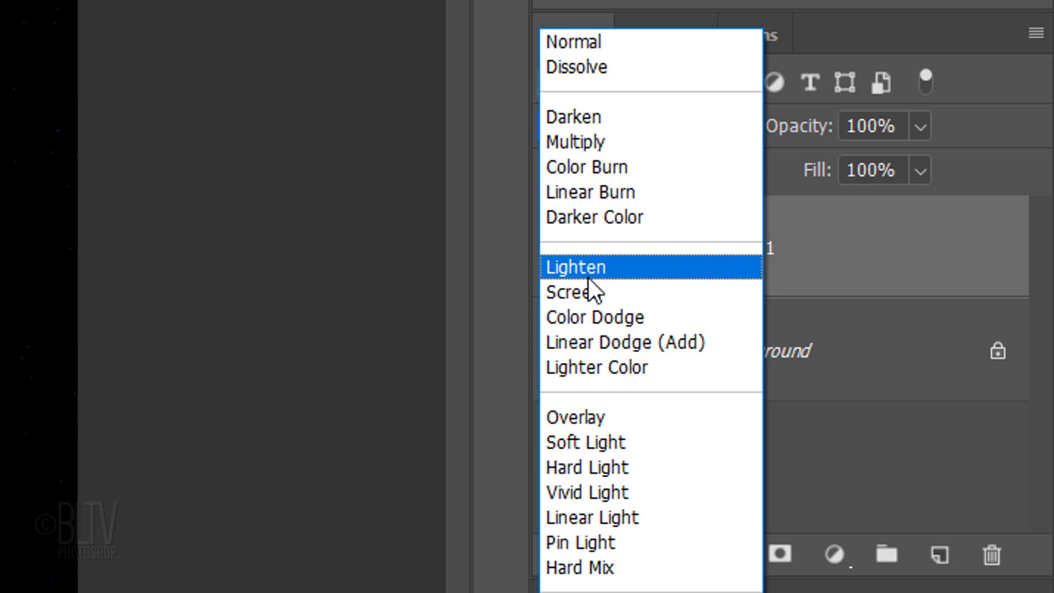
Set the noise layer to Screen so sparse white stars show over the navy
left_click(573, 292)
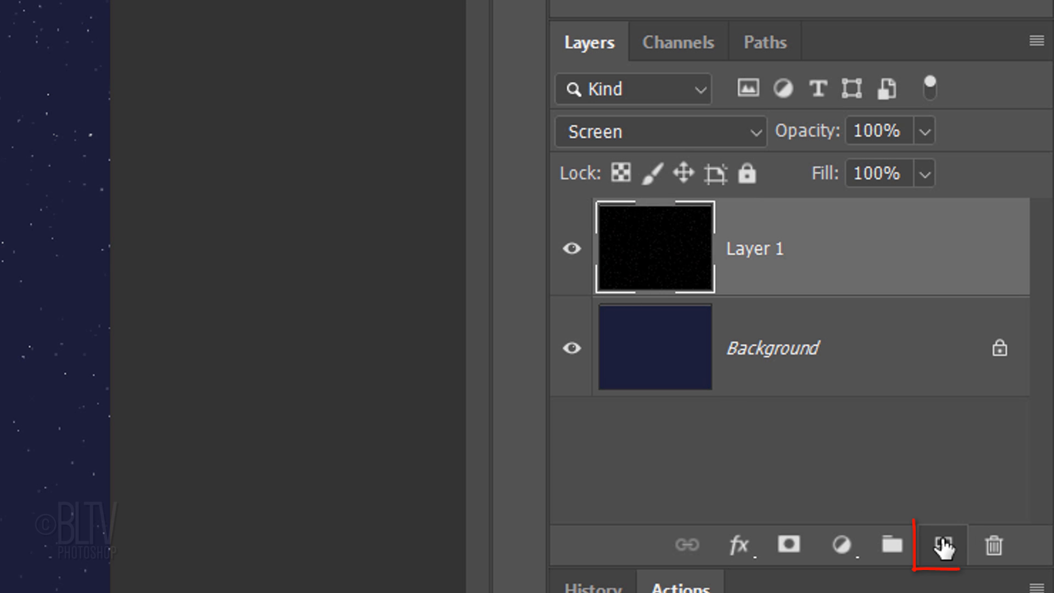
Add Layer 2 and choose the Black, White gradient for the Gradient tool
left_click(944, 544)
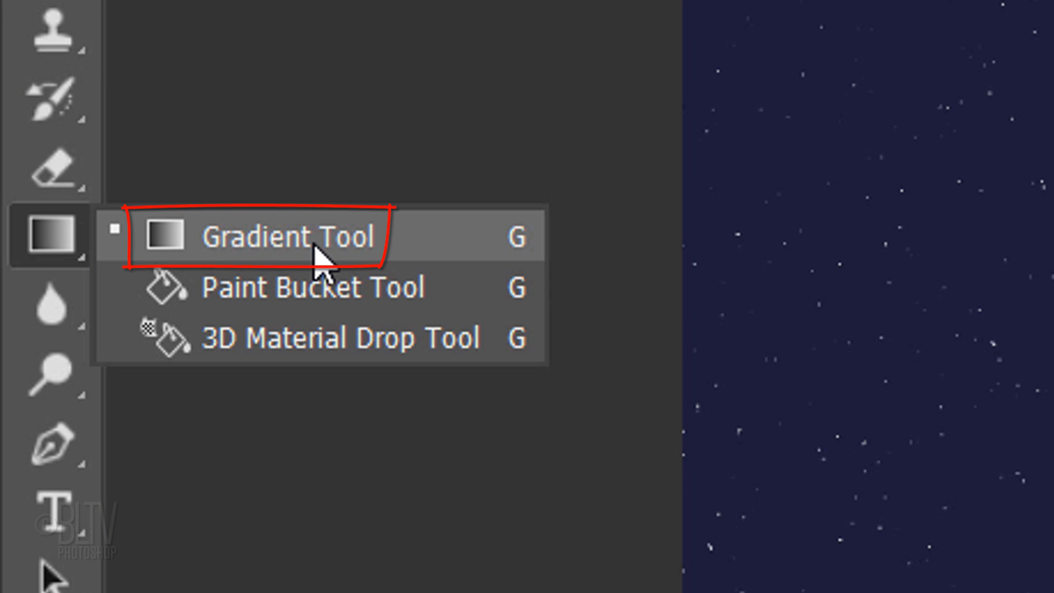
left_click(288, 237)
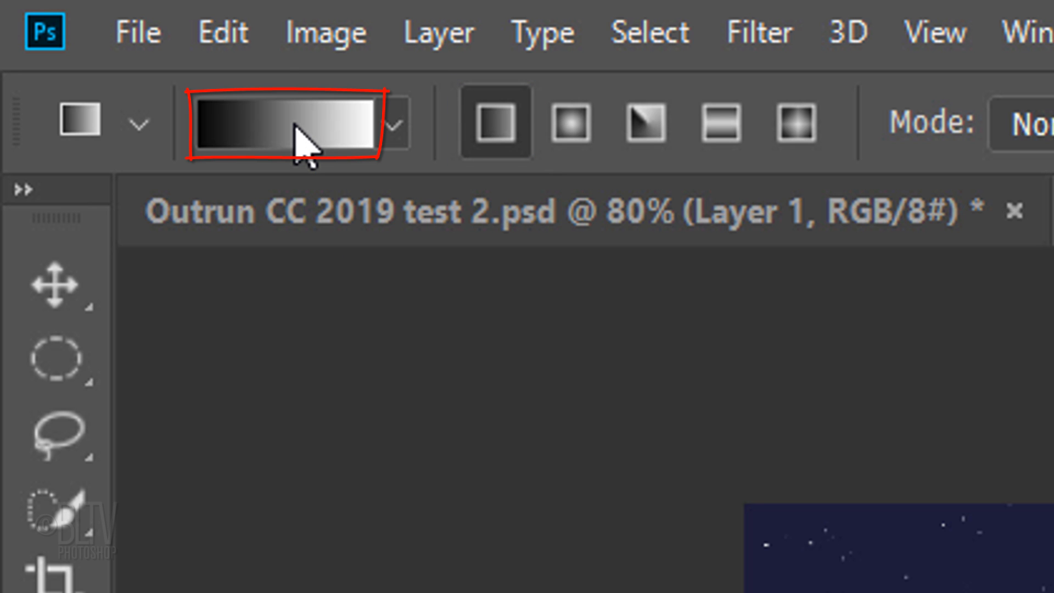
left_click(285, 121)
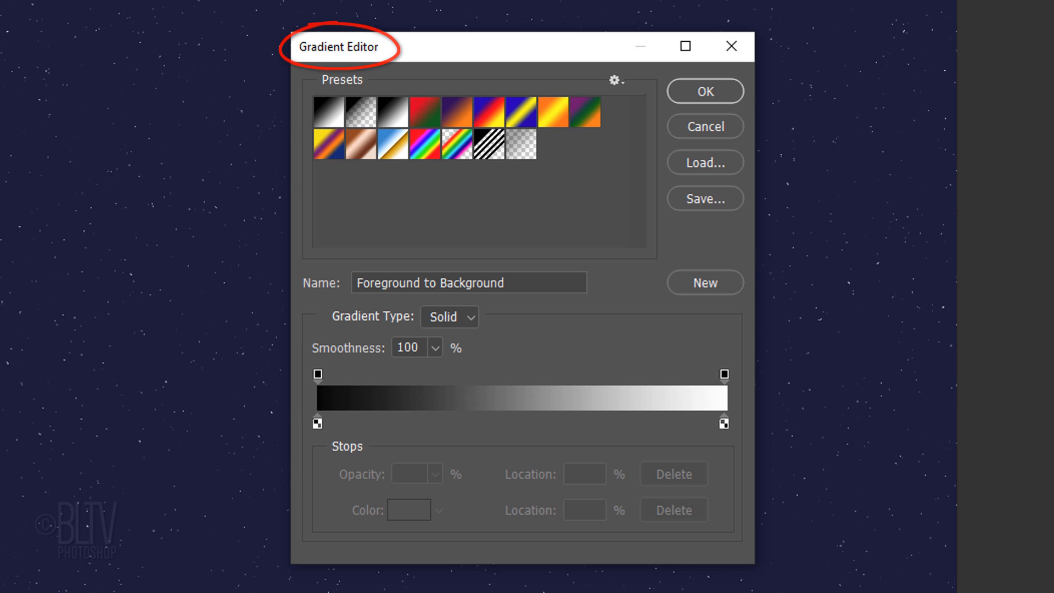
left_click(342, 149)
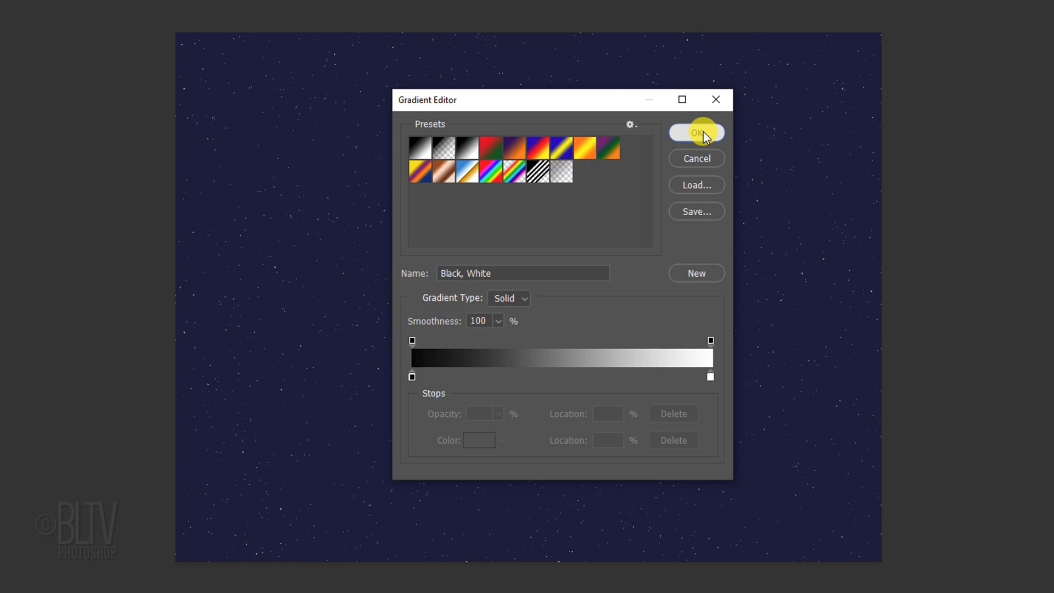
left_click(696, 133)
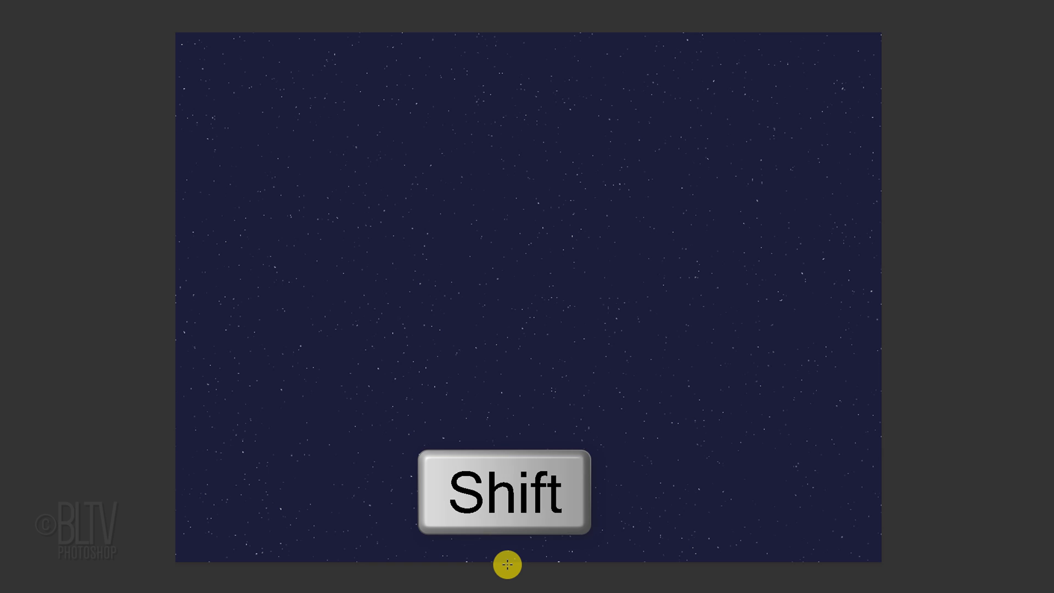
Fill Layer 2 with a straight vertical black-to-white gradient, bottom to top
left_click_drag(506, 564, 525, 28)
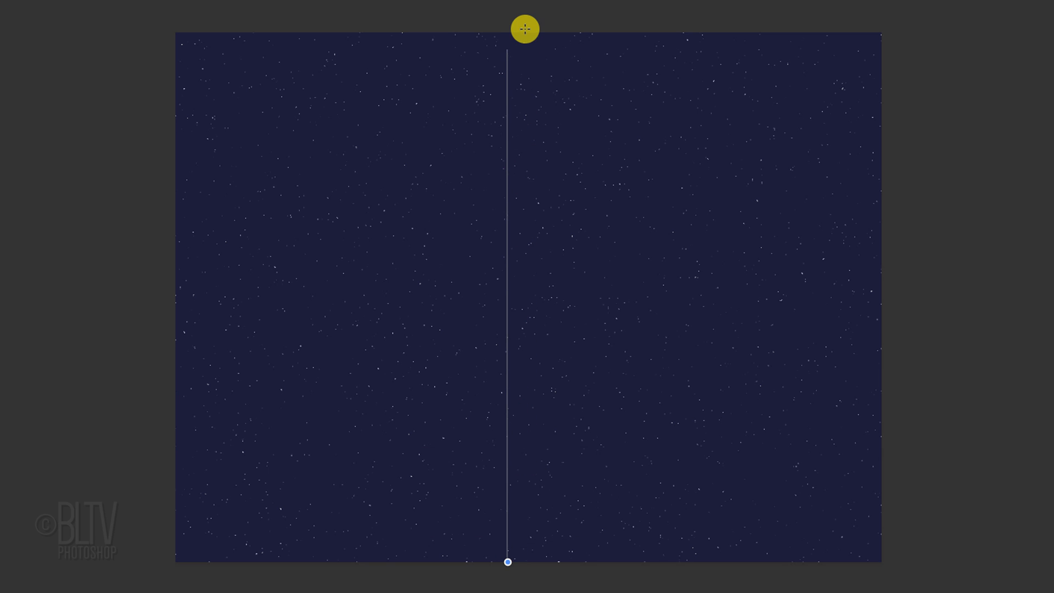
left_click(325, 20)
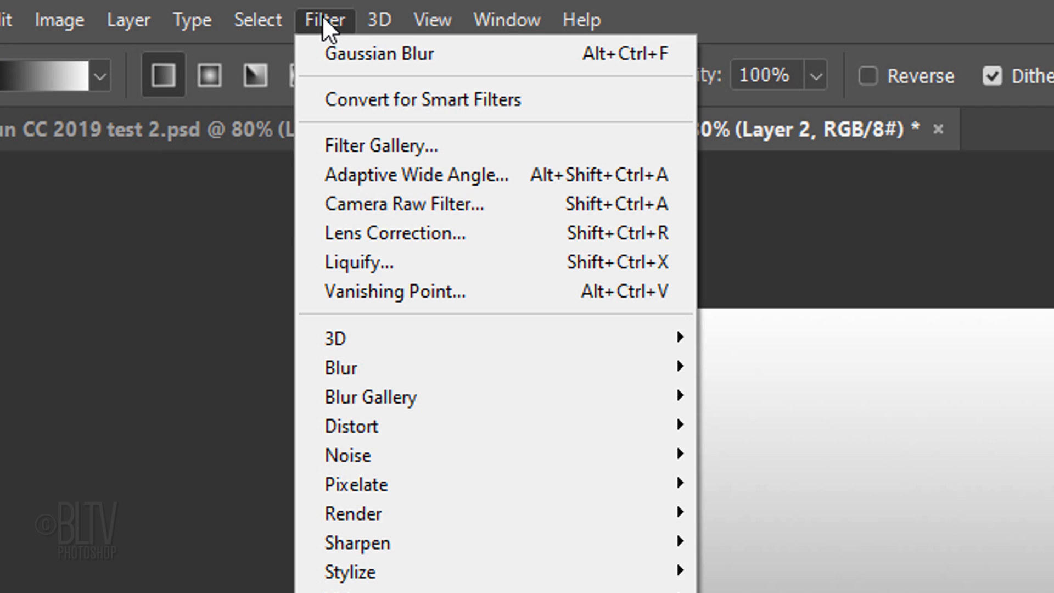
mouse_move(376, 146)
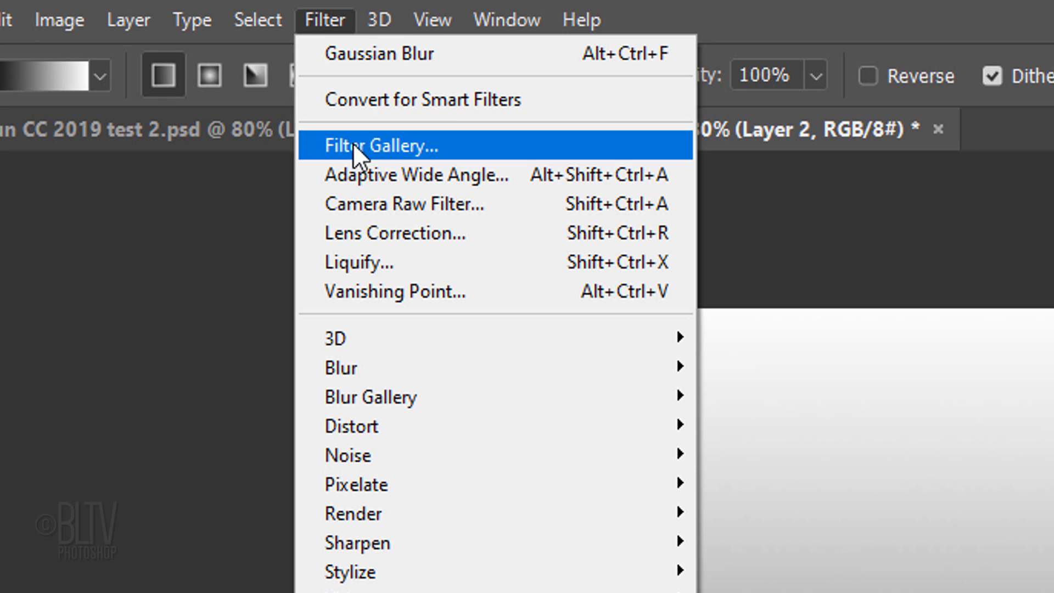
Turn the gradient into horizontal stripes with Halftone Pattern (Size 6, Contrast 50, Line), then hide Layer 2
left_click(379, 145)
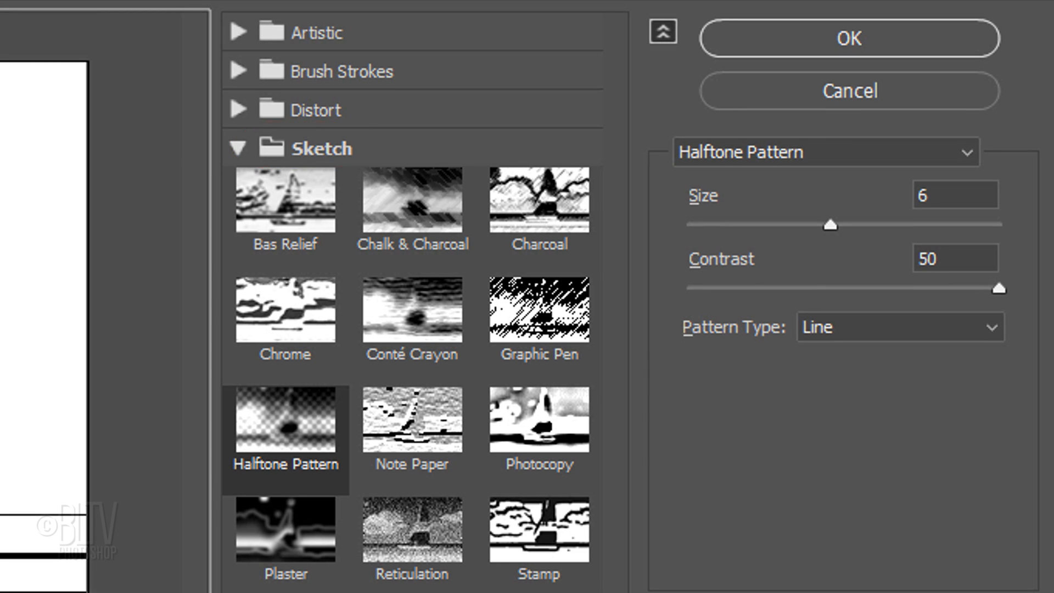
left_click(284, 428)
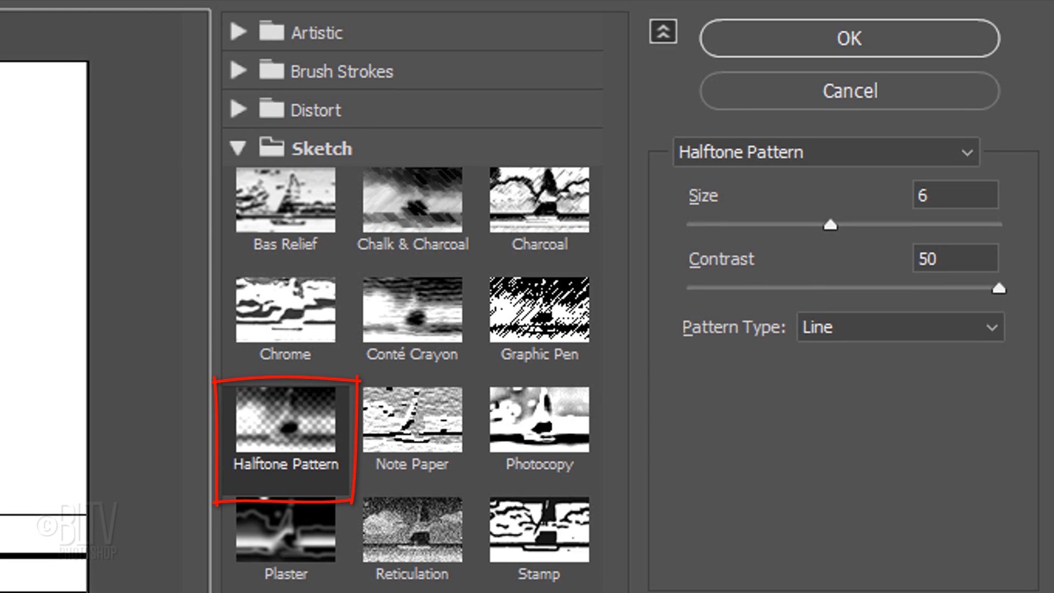
left_click(824, 327)
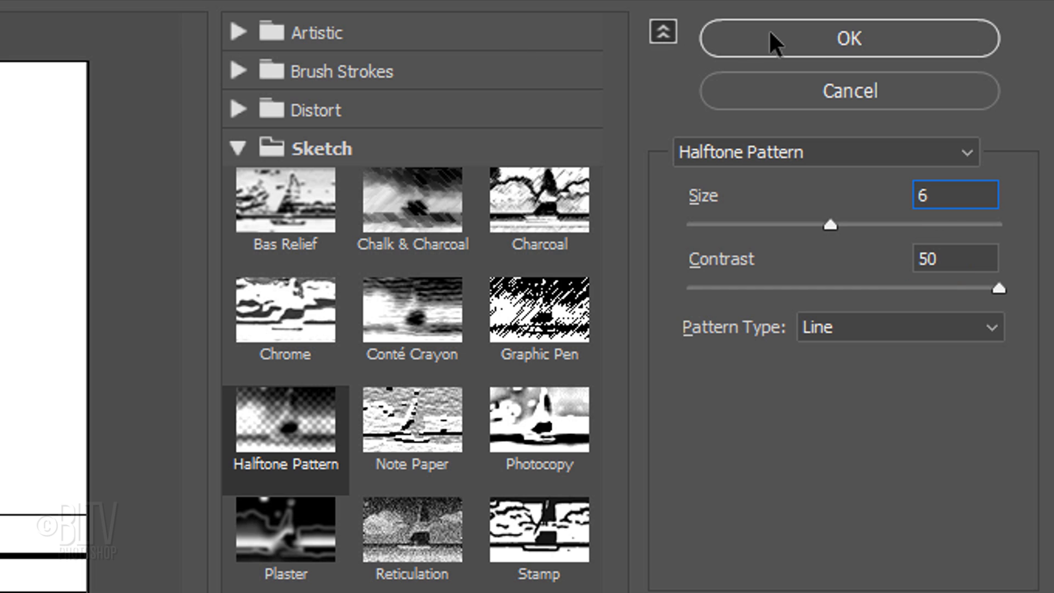
left_click(848, 38)
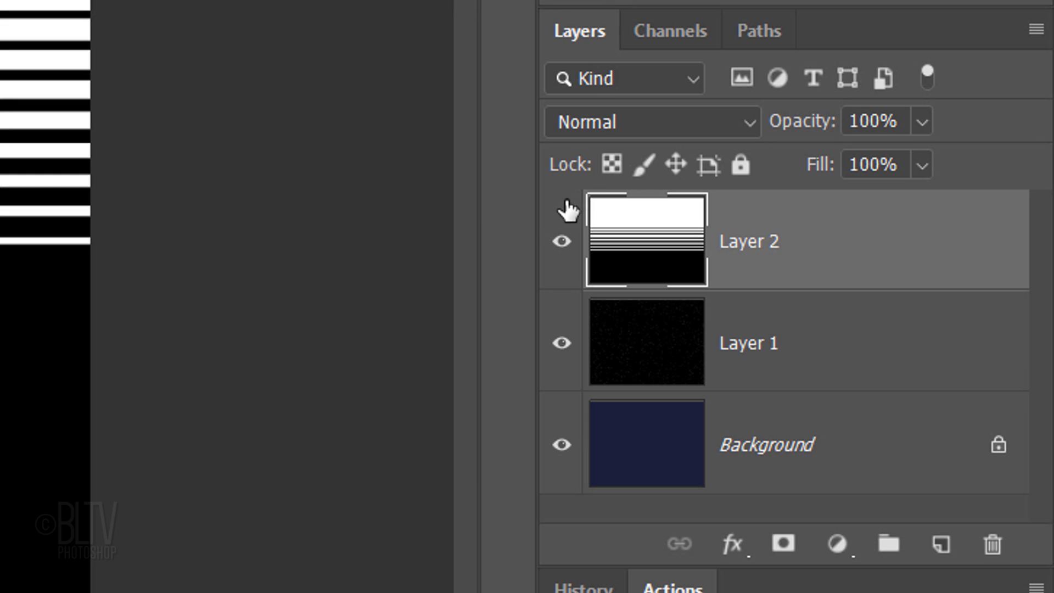
left_click(561, 242)
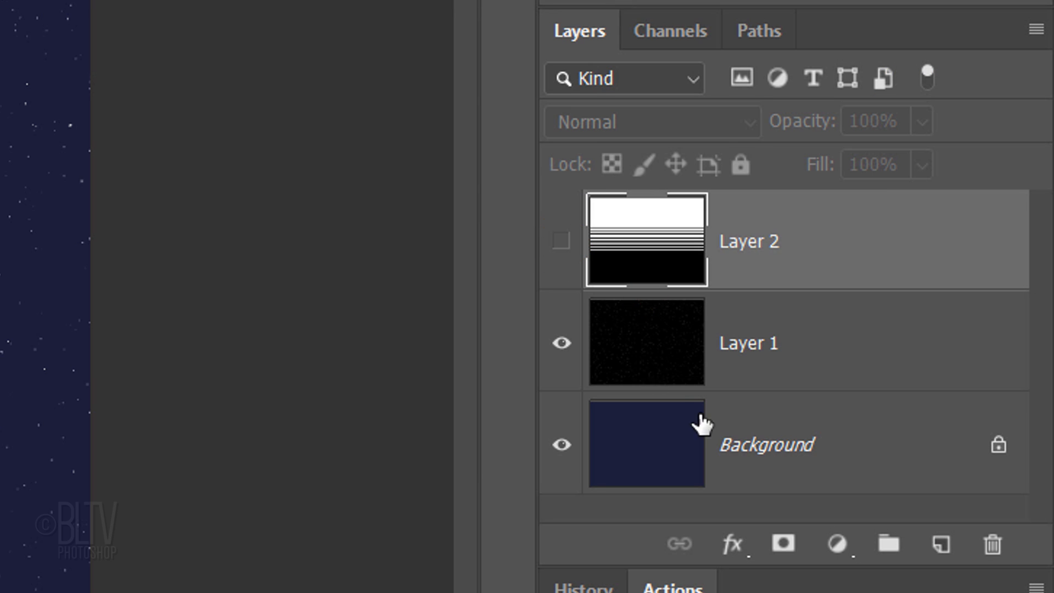
Add an empty layer beneath the hidden stripes and switch to the Elliptical Marquee for the sun
left_click(939, 547)
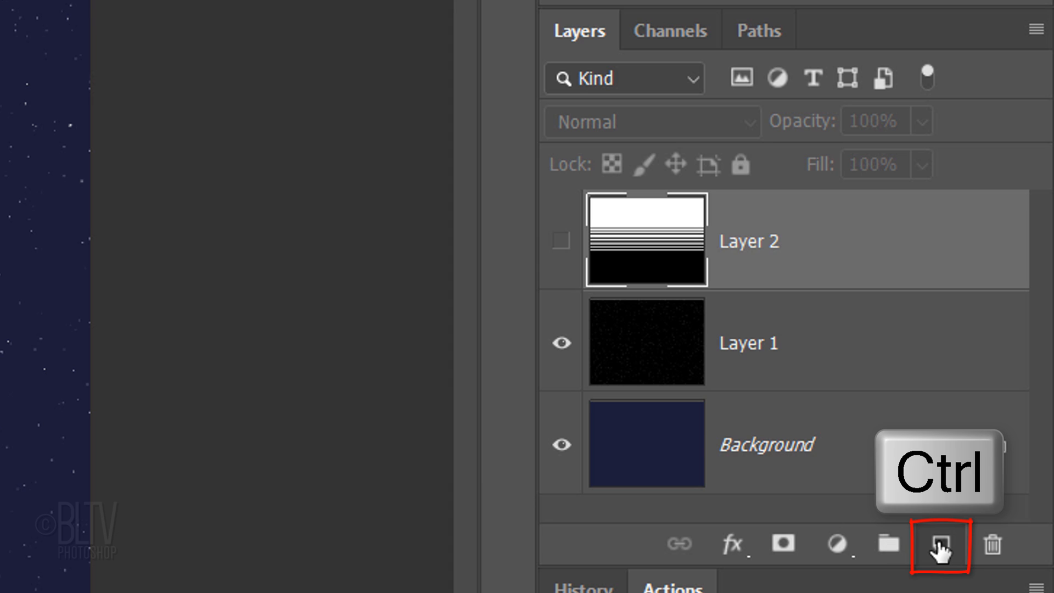
left_click(939, 544)
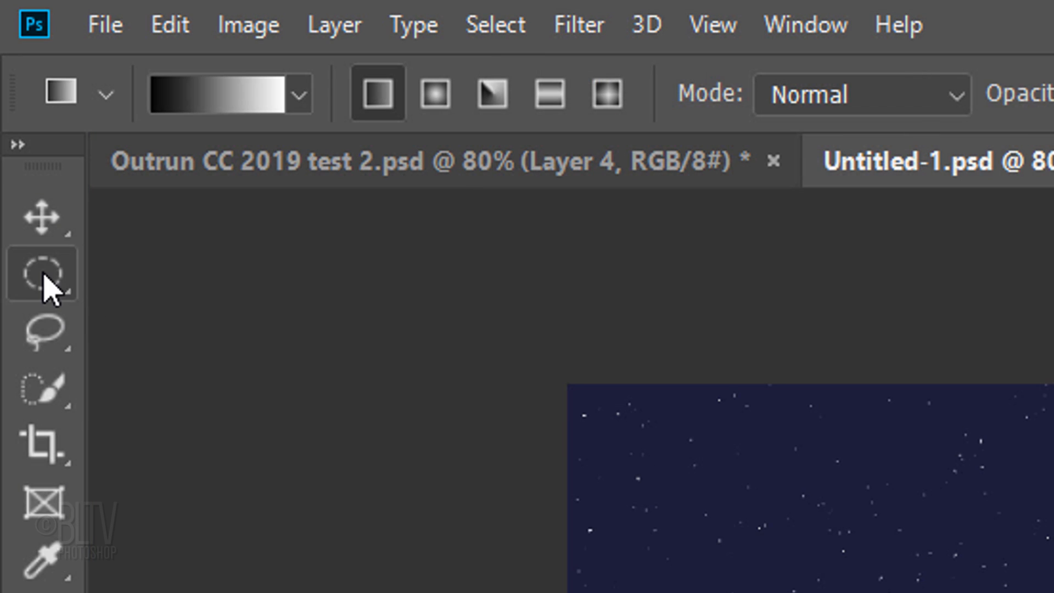
left_click(43, 272)
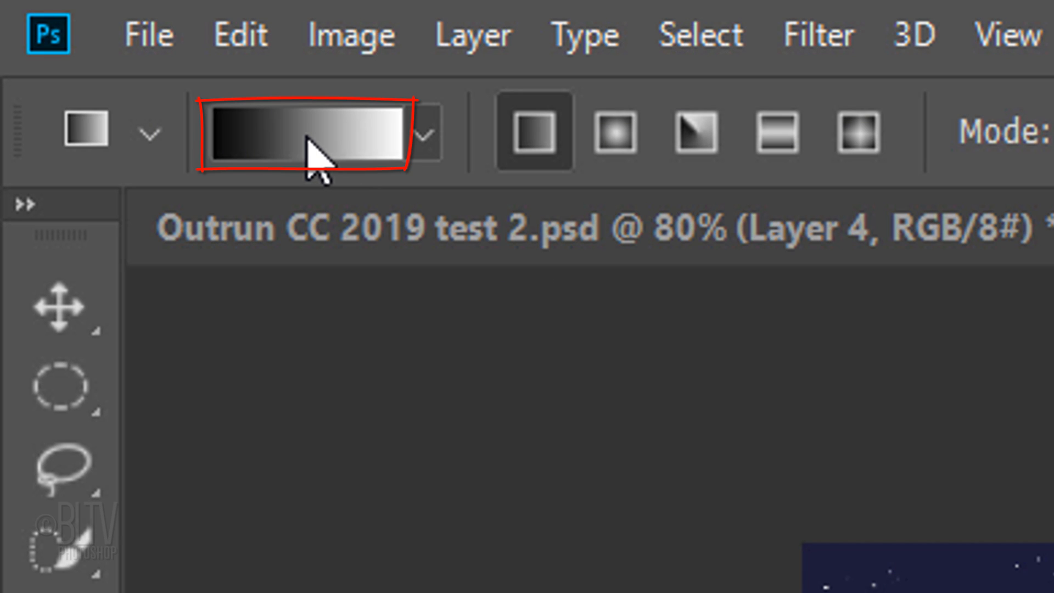
Set the gradient's starting stop to pink FF397A
left_click(310, 130)
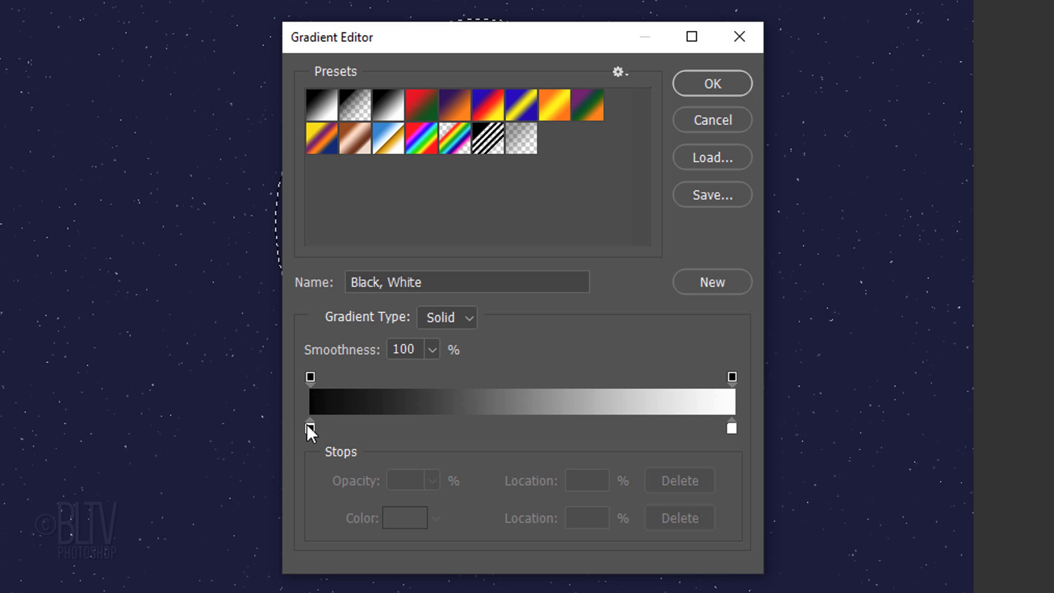
left_click(310, 427)
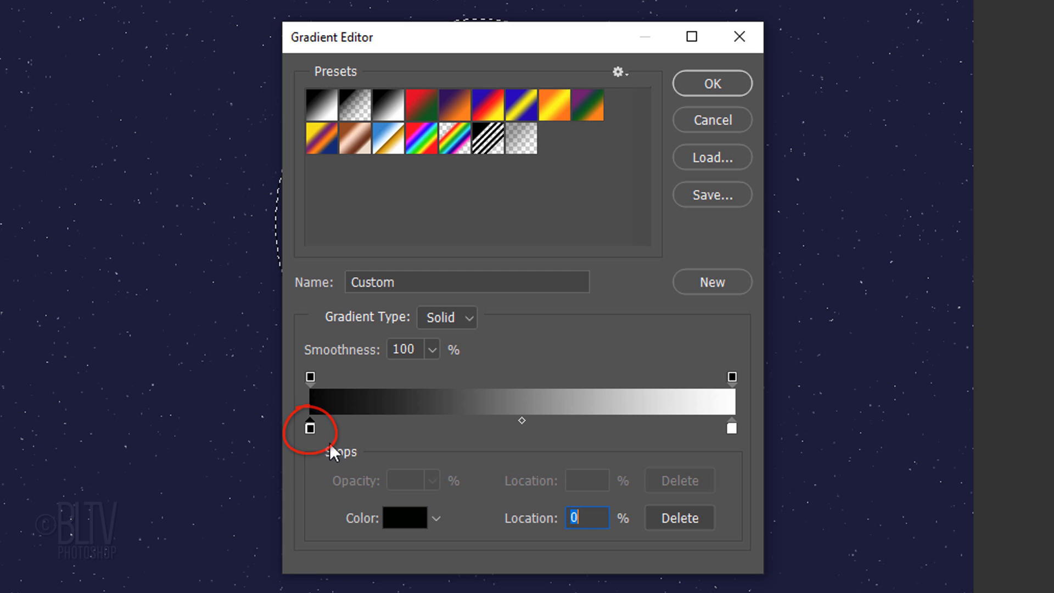
left_click(405, 517)
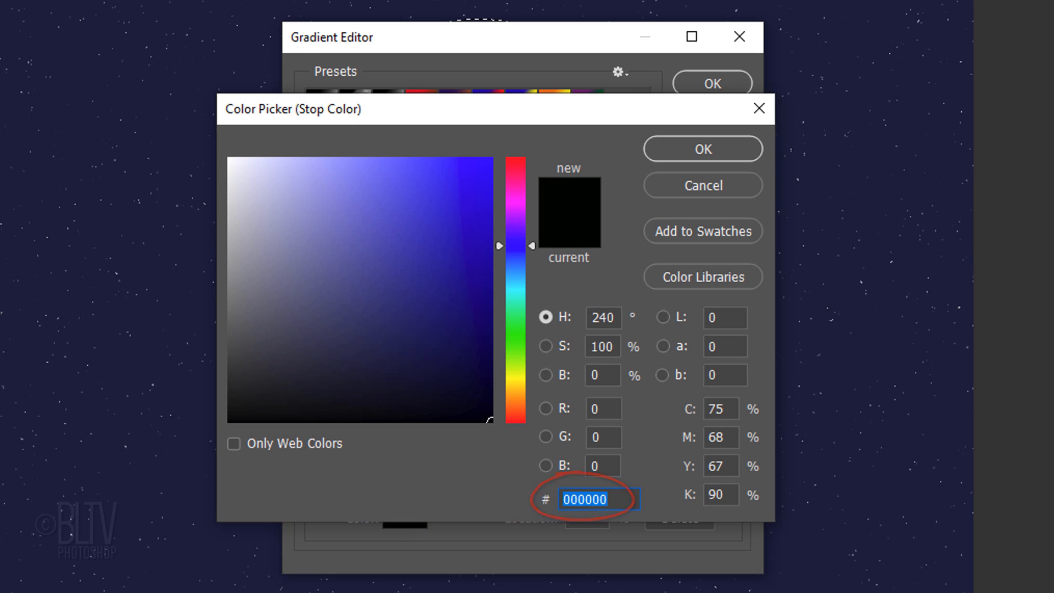
type("FF397A")
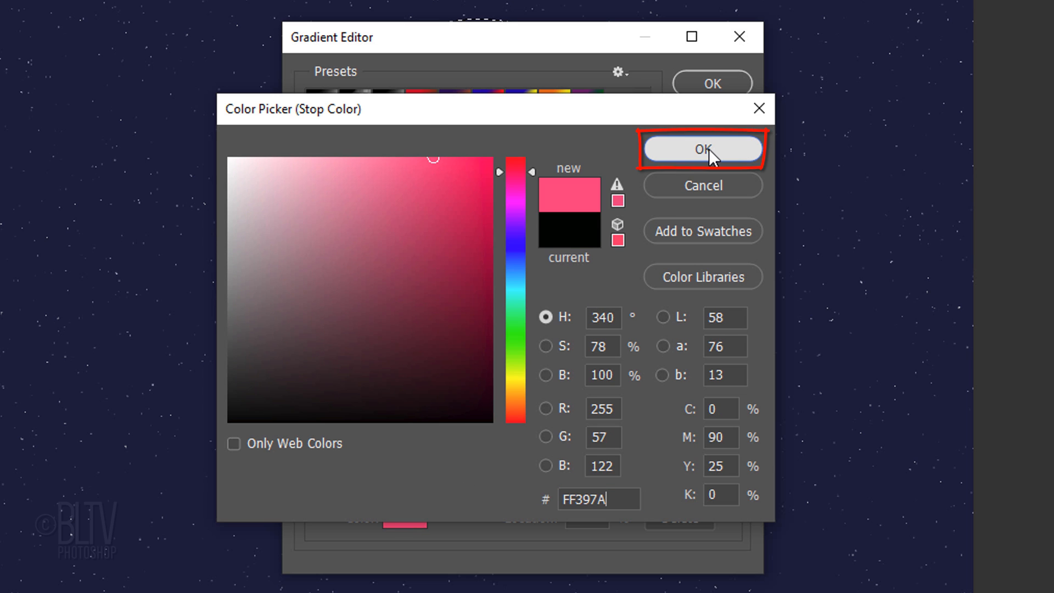
left_click(702, 148)
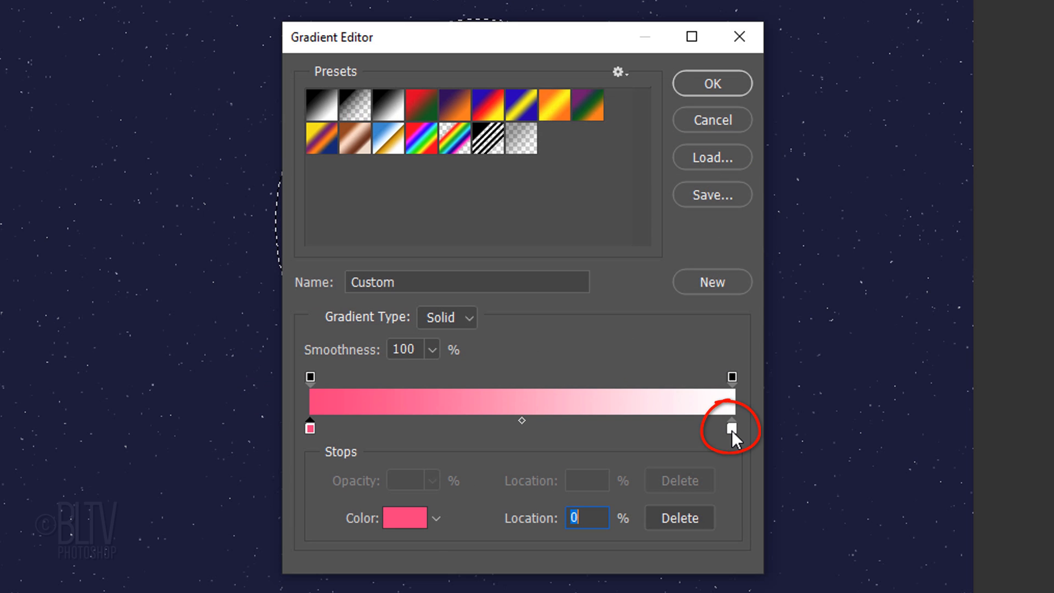
Set the ending stop to yellow FDED4E and accept the pink-to-yellow gradient
left_click(731, 427)
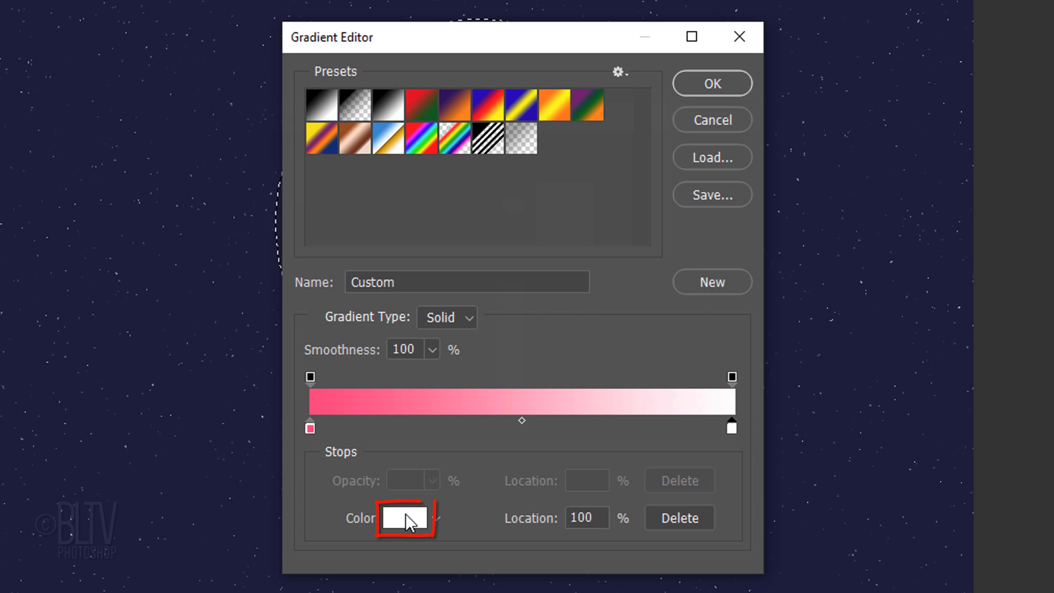
left_click(404, 517)
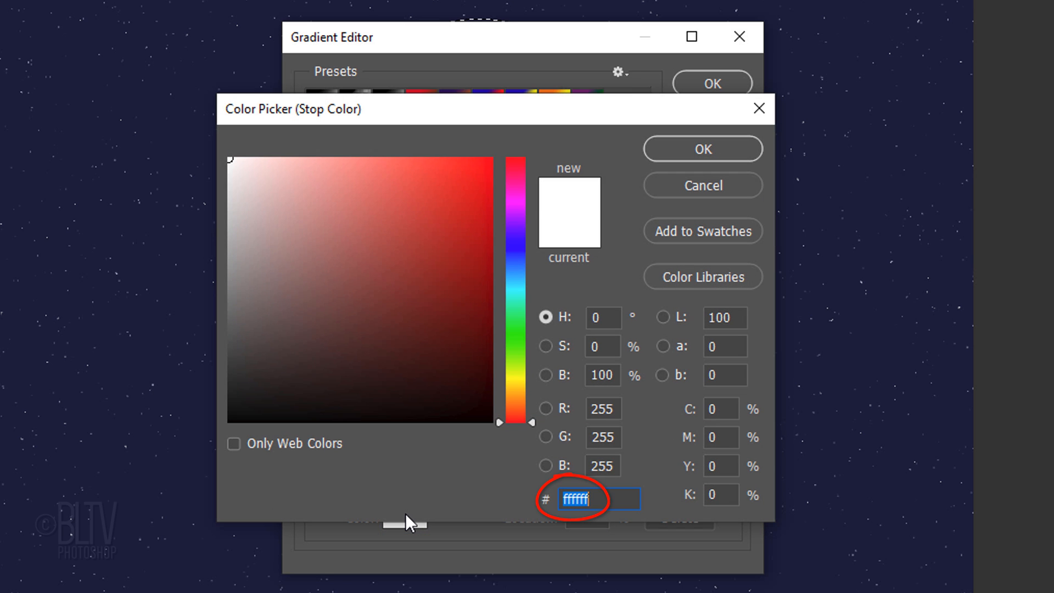
type("FDED4E")
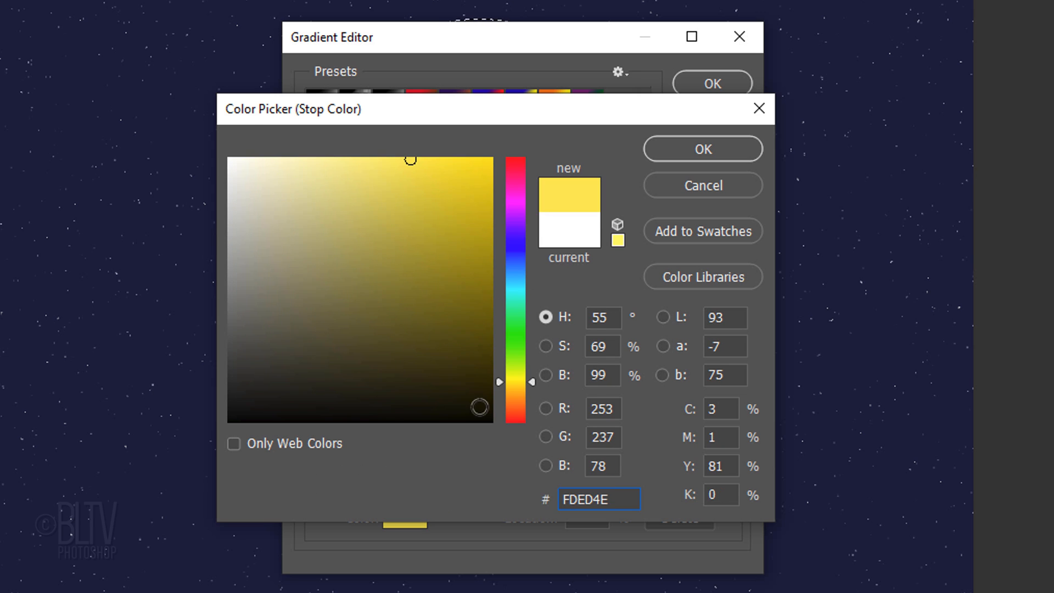
left_click(702, 149)
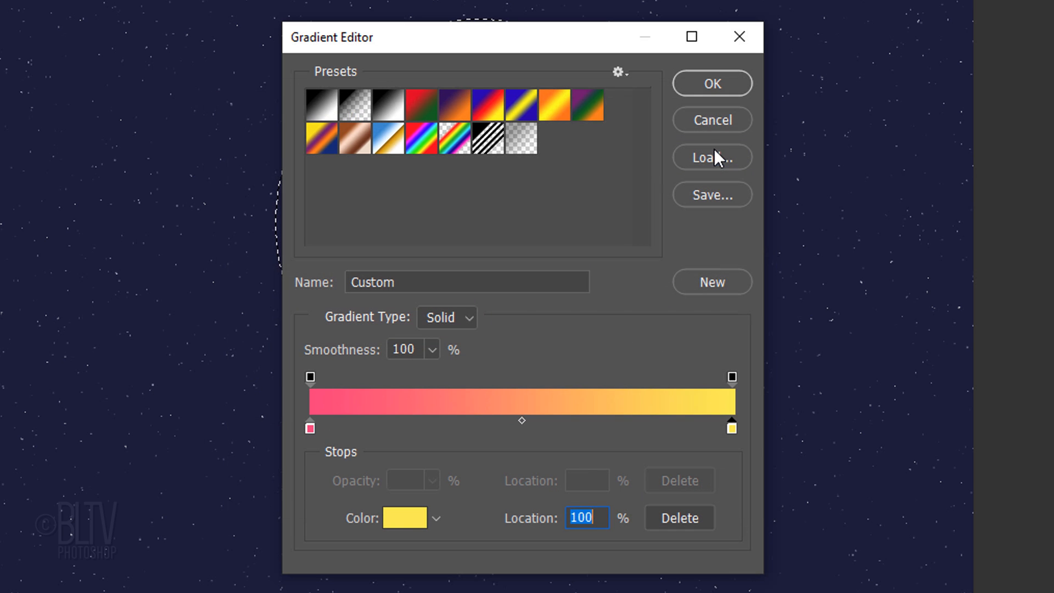
left_click(711, 83)
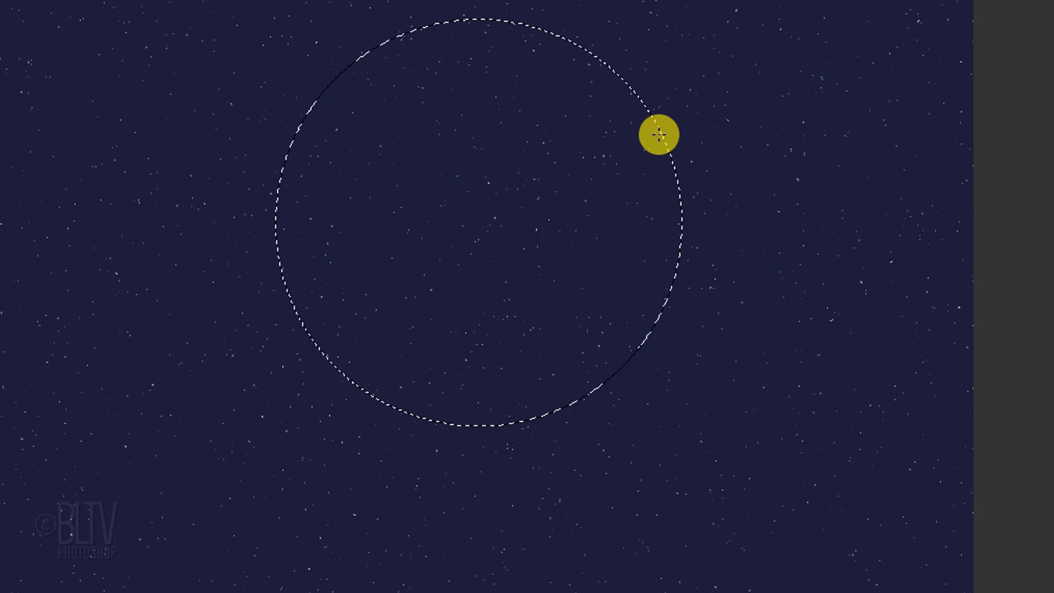
Fill the circular sun with the pink-to-yellow gradient, reveal the stripes layer, and show Channels
left_click_drag(659, 133, 471, 349)
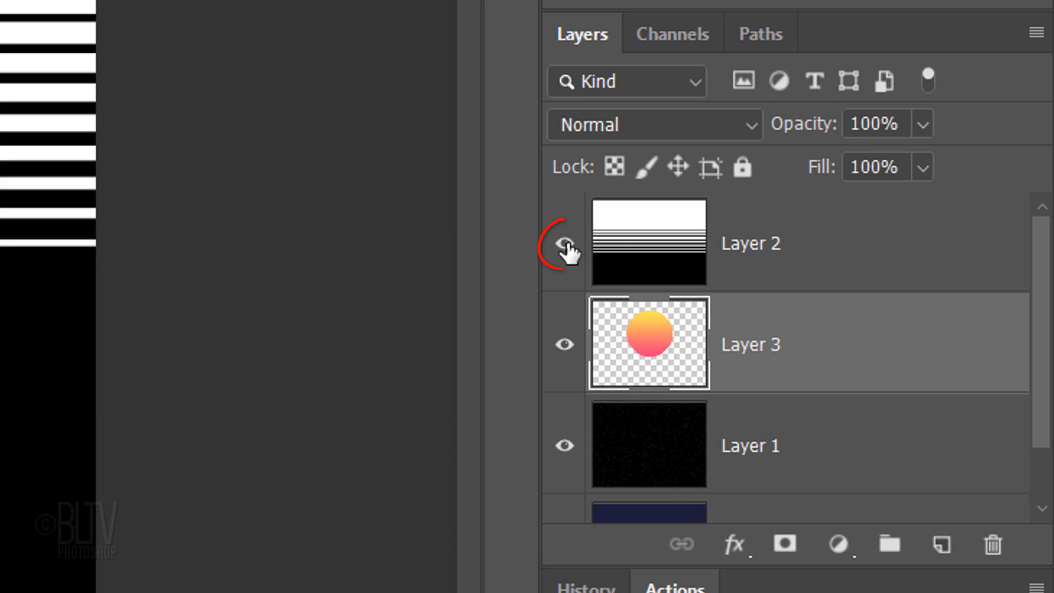
left_click(565, 244)
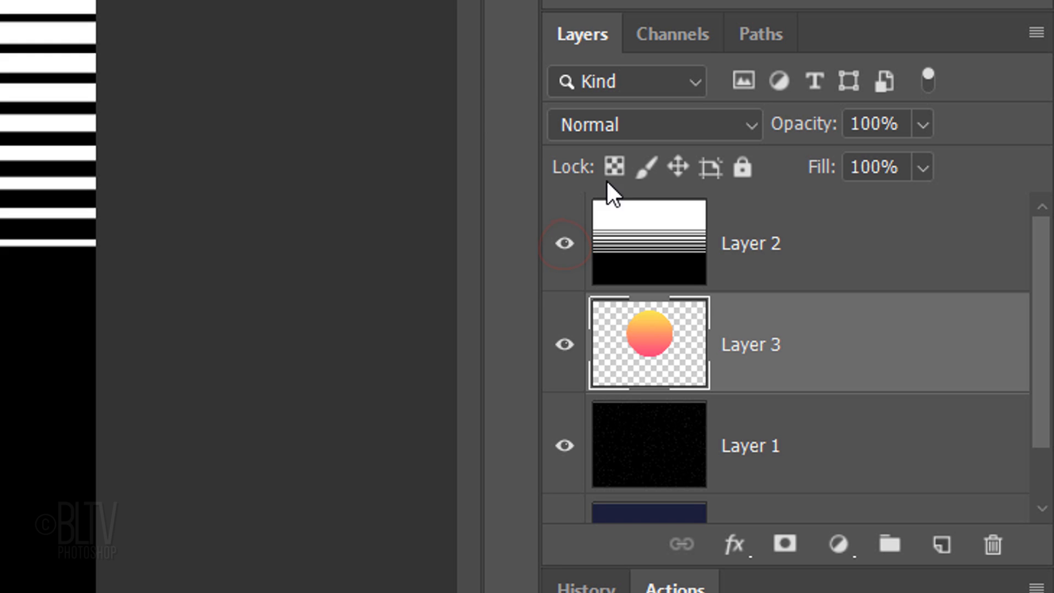
left_click(669, 34)
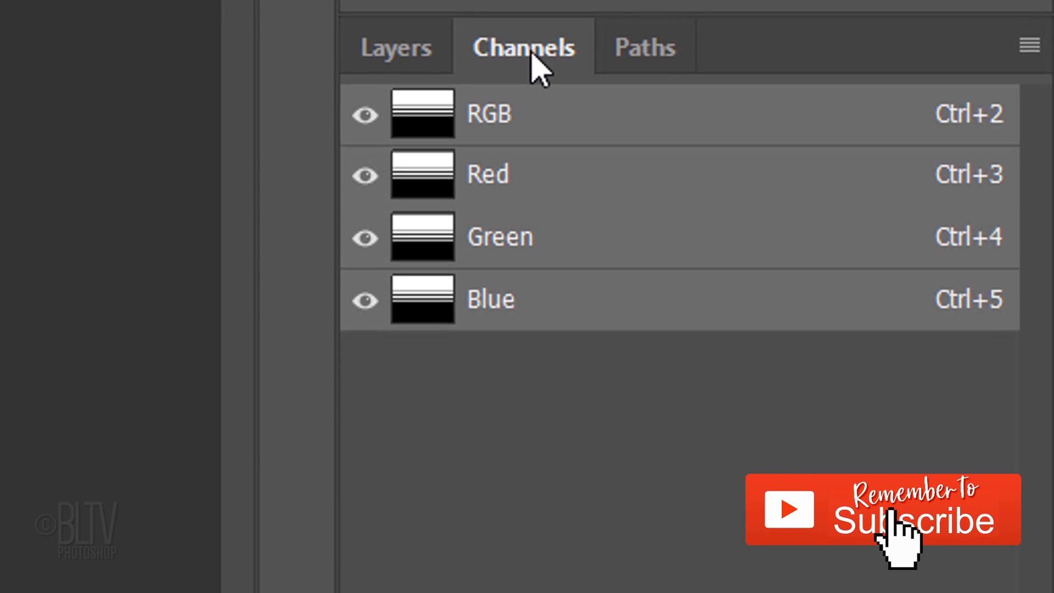
Load the stripe pattern as a selection and make the sun layer active
left_click(422, 115)
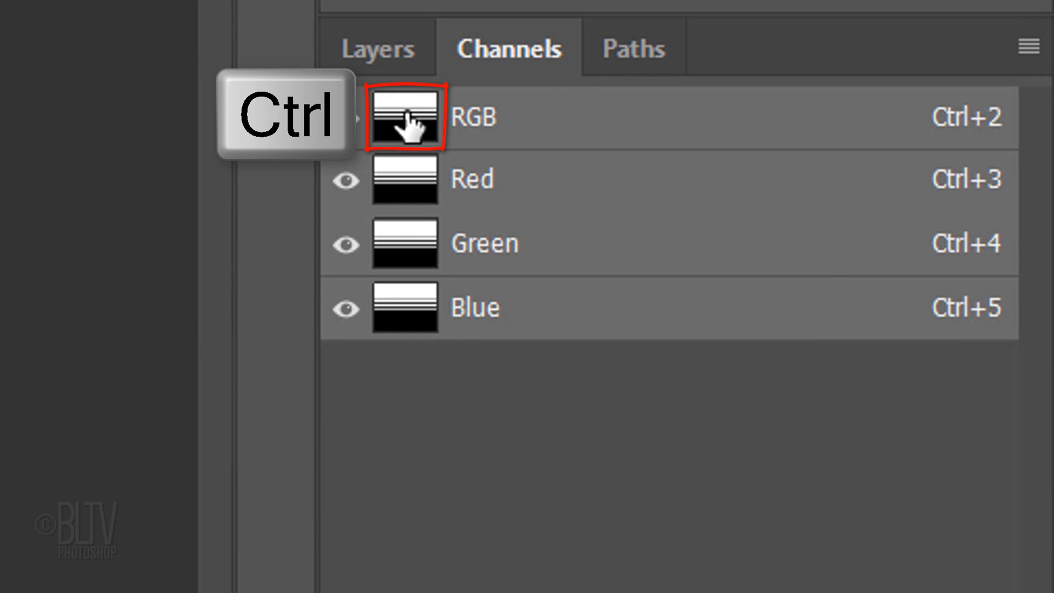
left_click(404, 117)
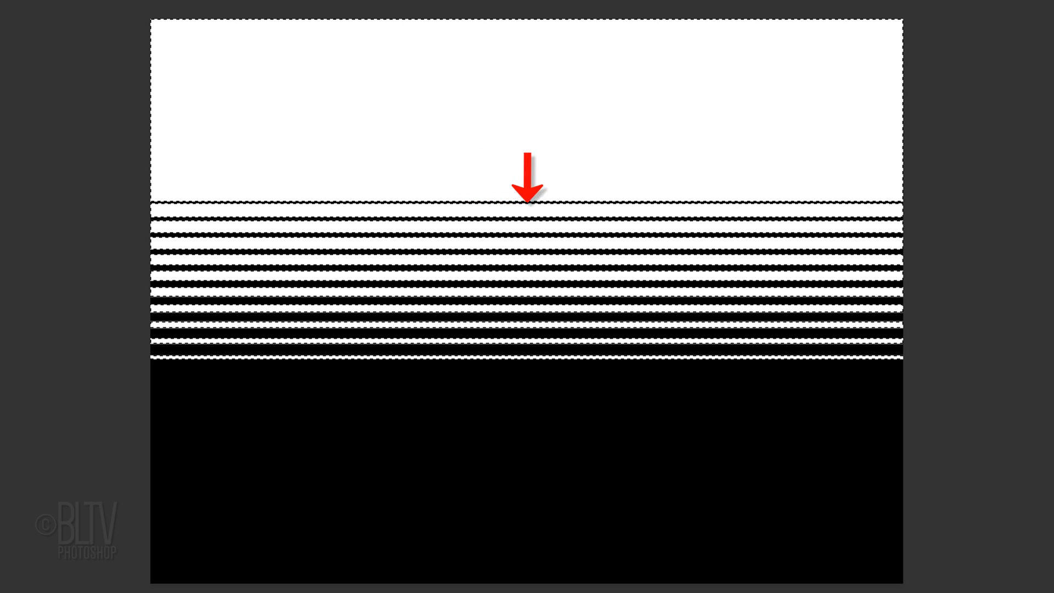
left_click(578, 34)
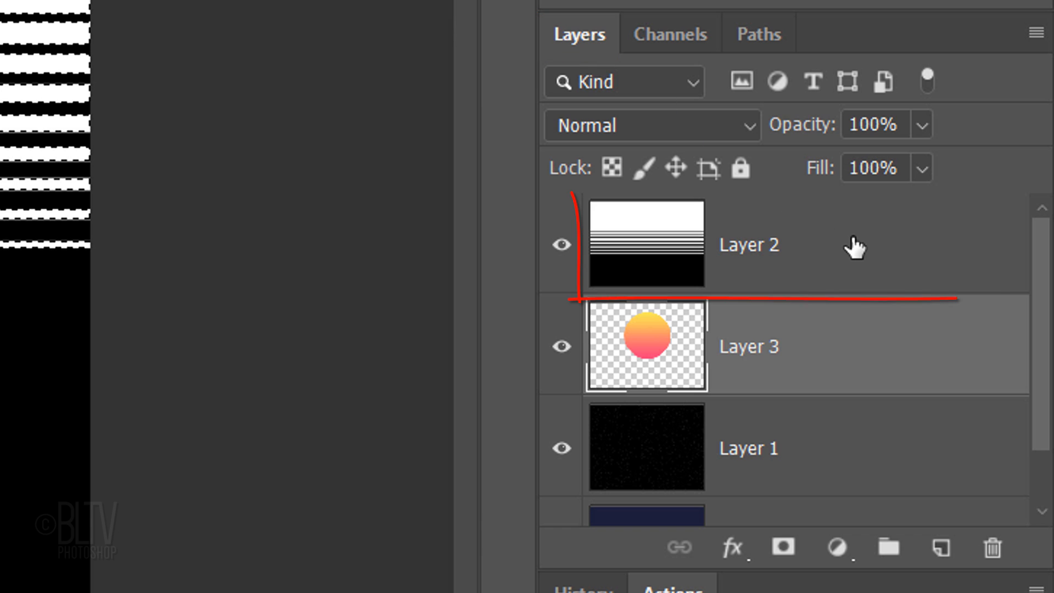
left_click(990, 546)
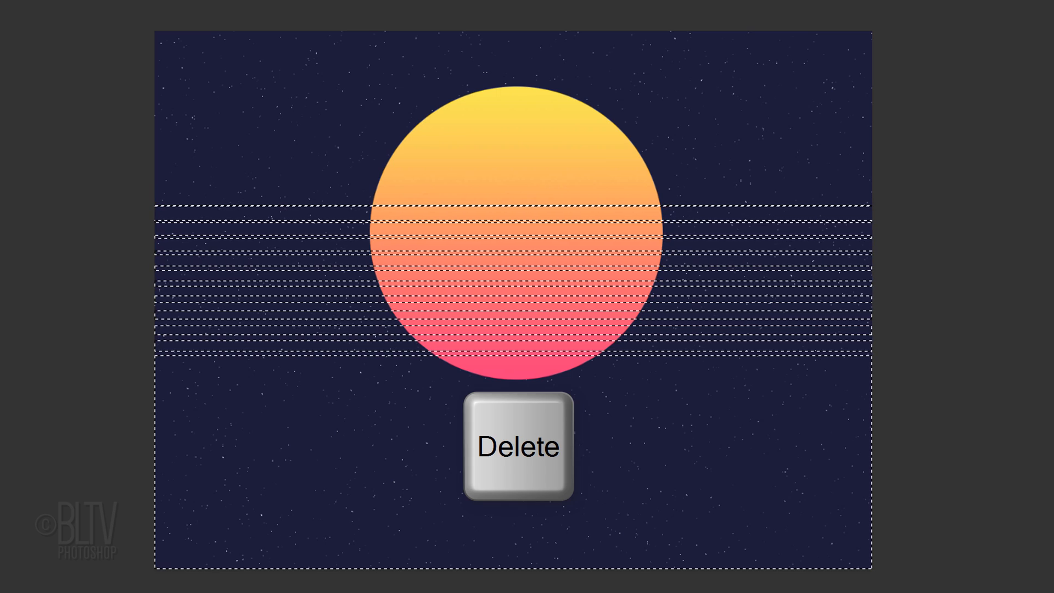
Delete the stripes out of the sun's lower half and clear the selection
key("delete")
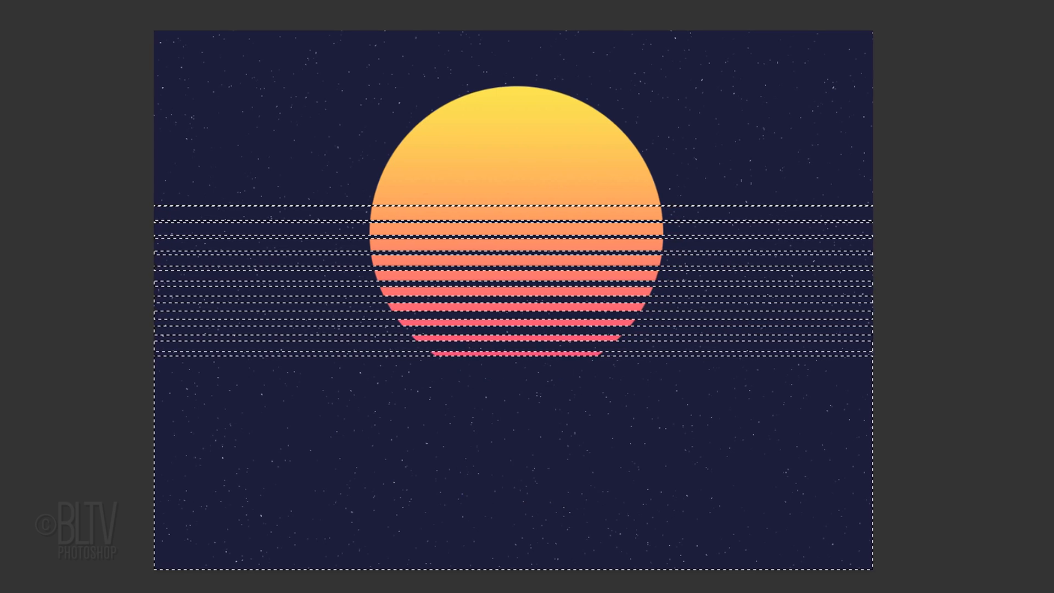
key("ctrl+d")
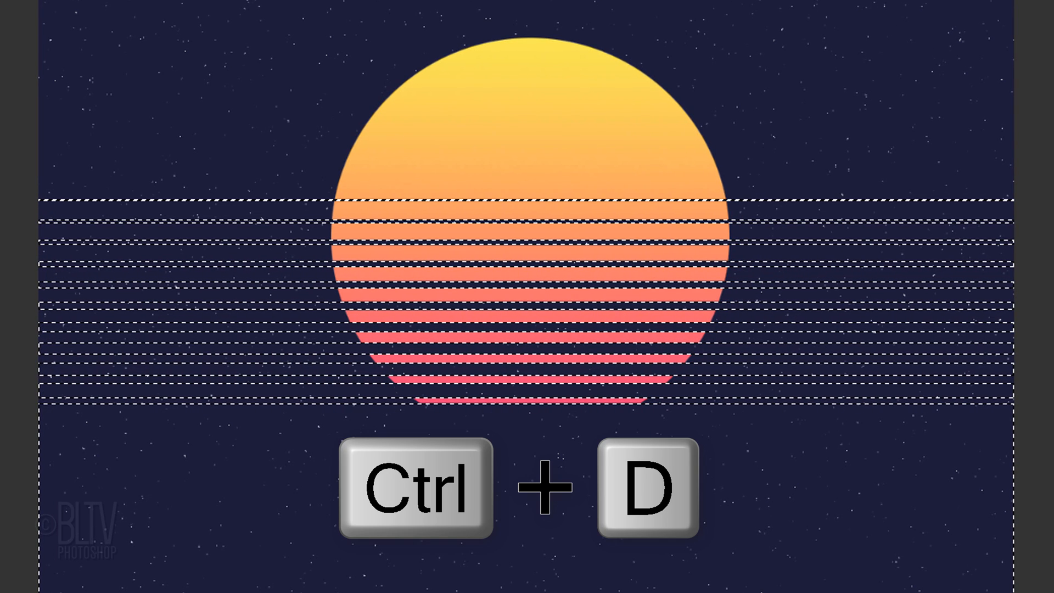
key("Ctrl+d")
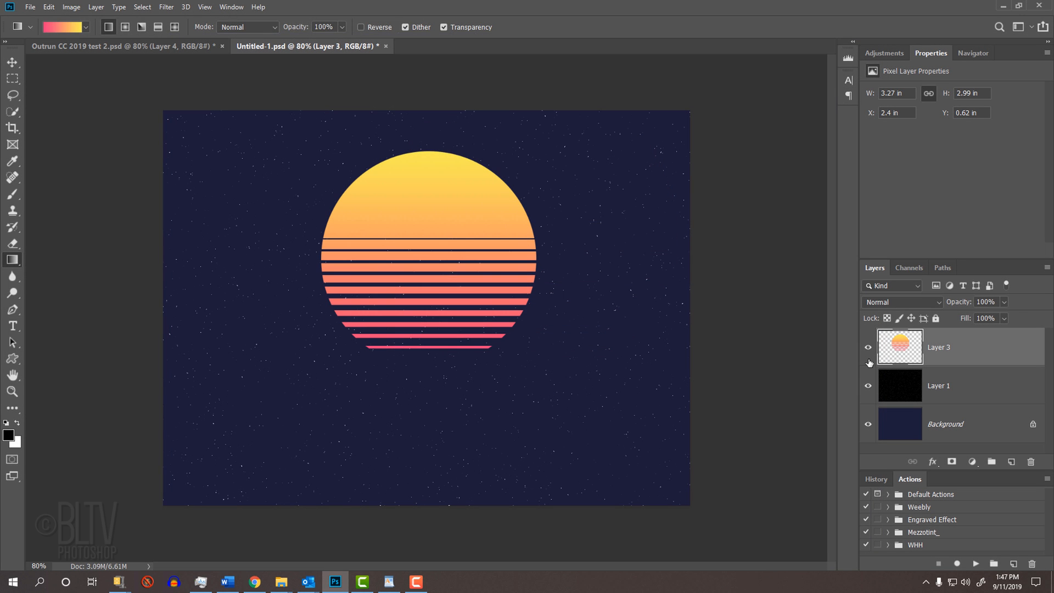
With the Move tool and the whole canvas selected, align the sun layer to horizontal centre
left_click(12, 62)
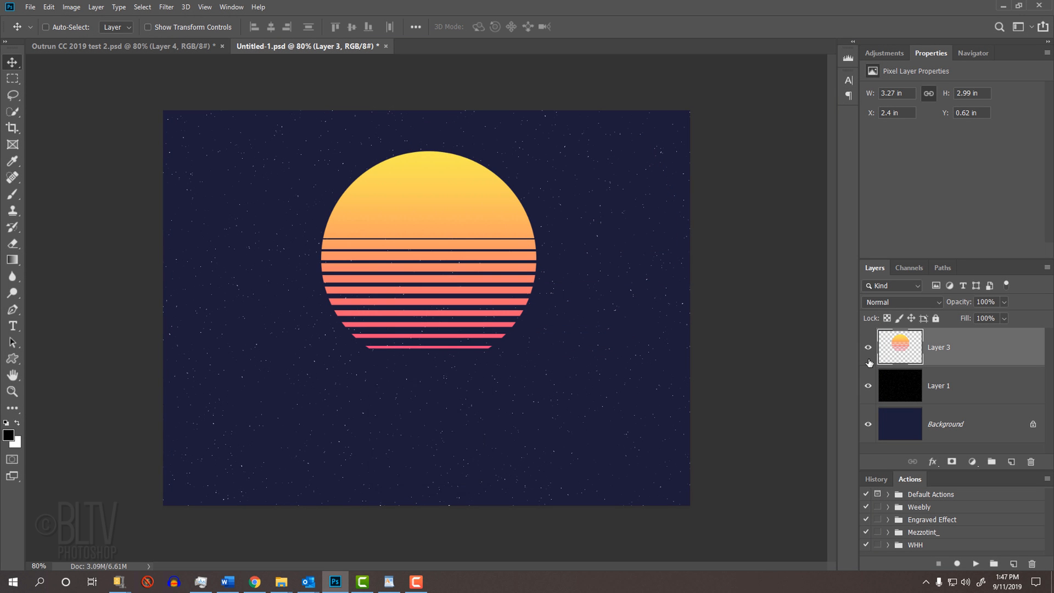
key("ctrl+a")
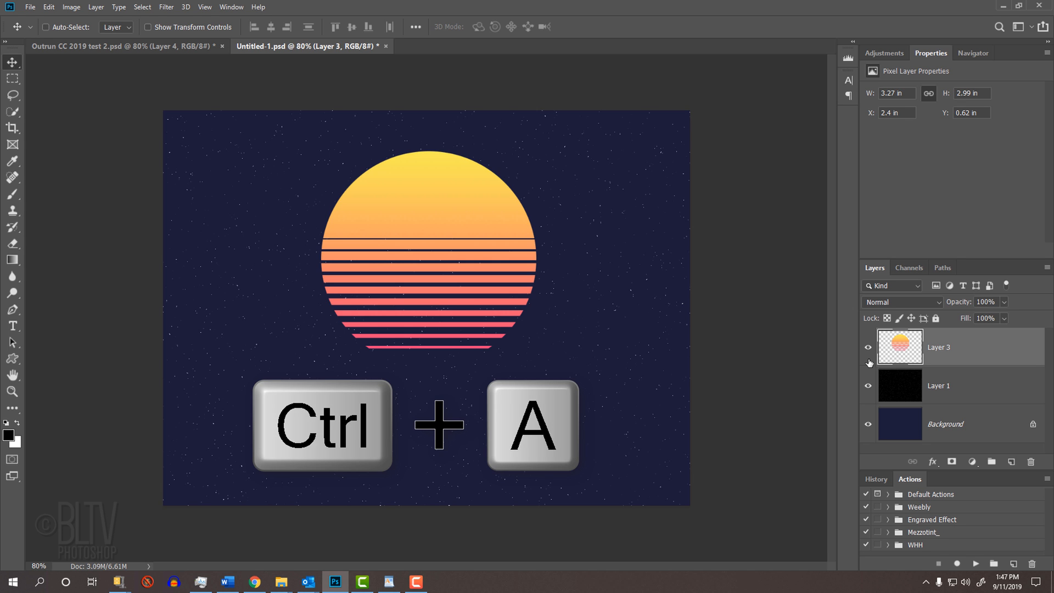
key("ctrl+a")
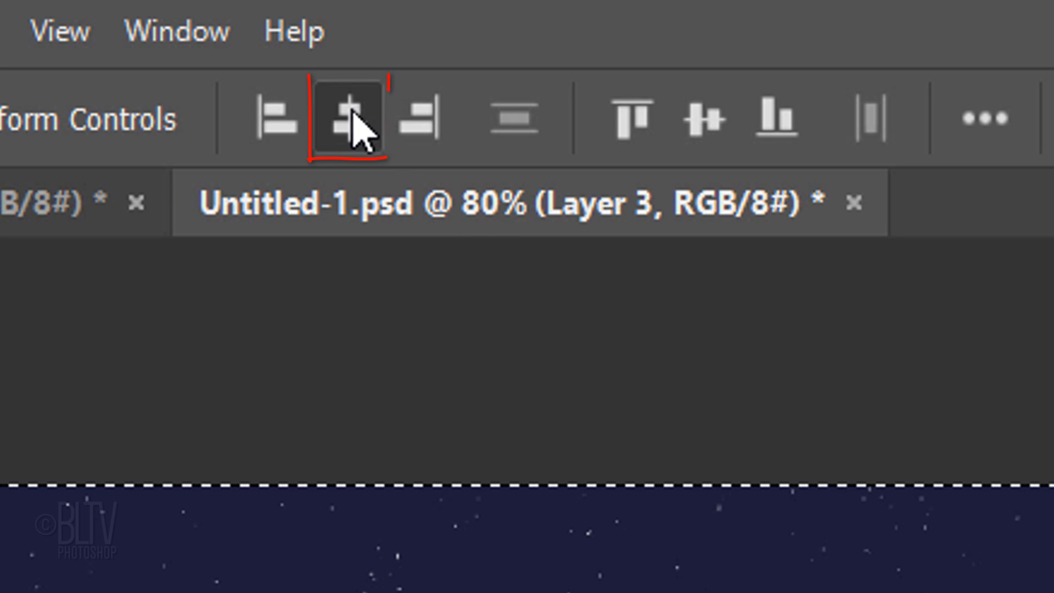
left_click(347, 117)
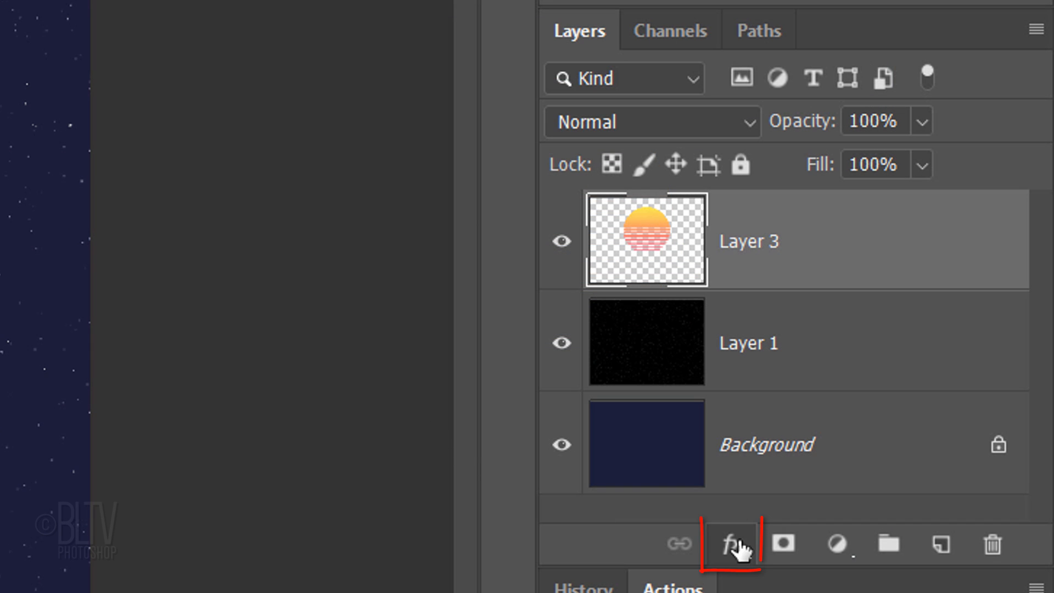
Add an Outer Glow to Layer 3 in #FF0072 at 70 px size, 100% opacity
left_click(734, 545)
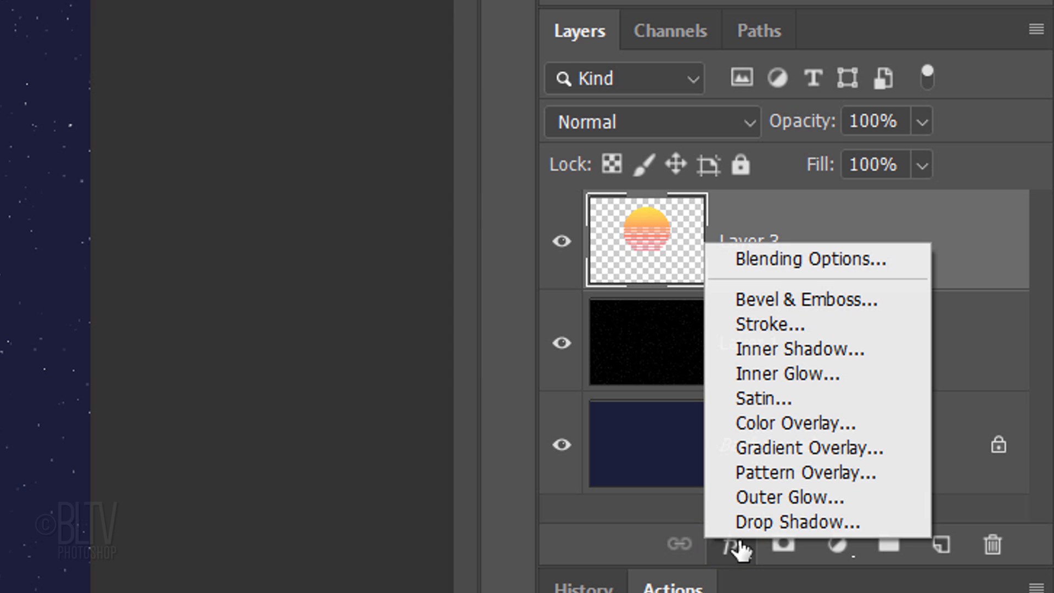
left_click(789, 496)
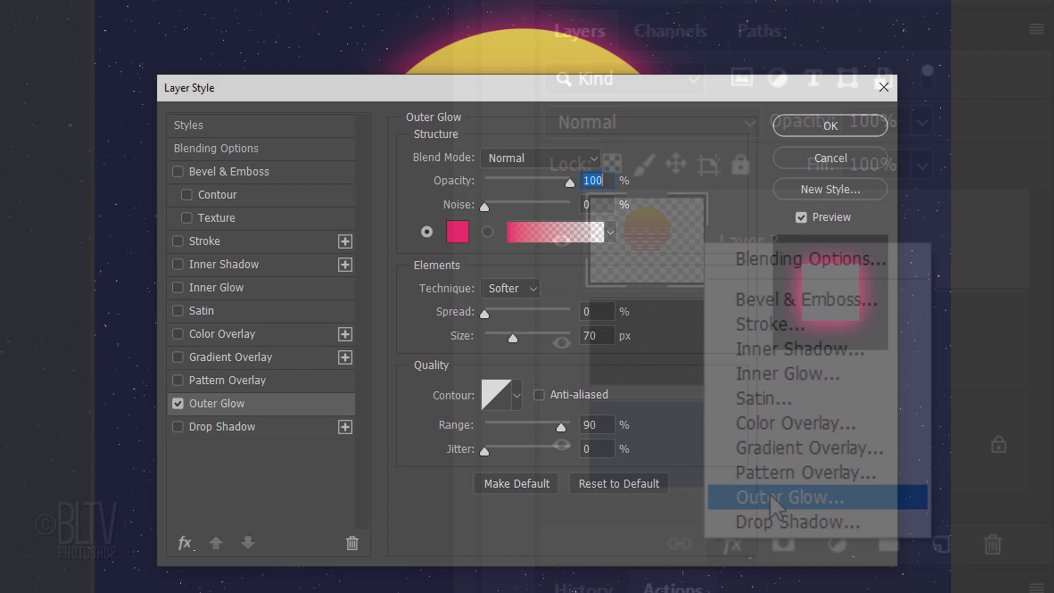
left_click(779, 497)
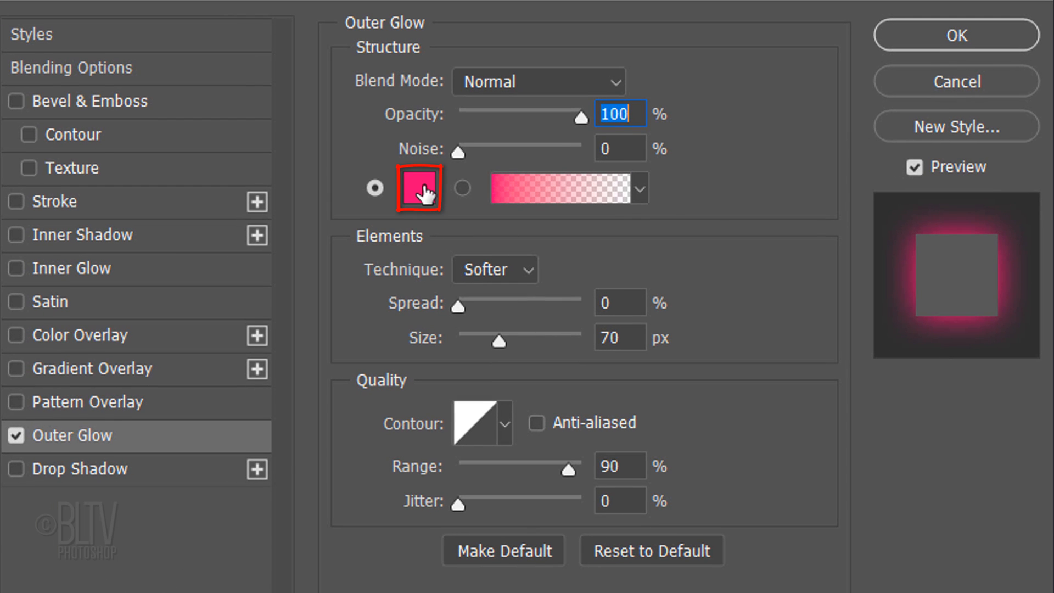
left_click(417, 187)
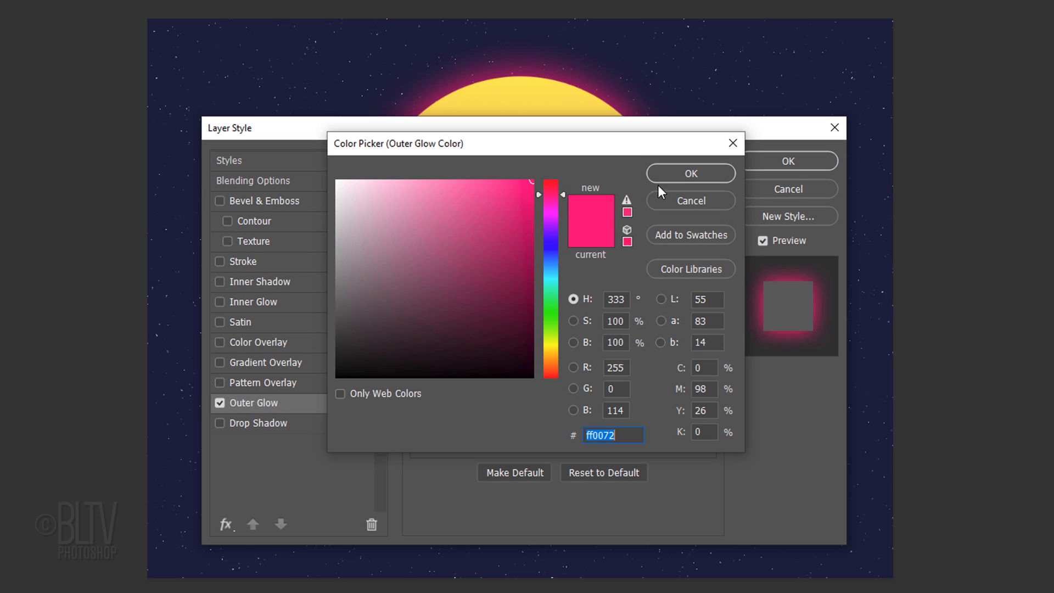
left_click(690, 172)
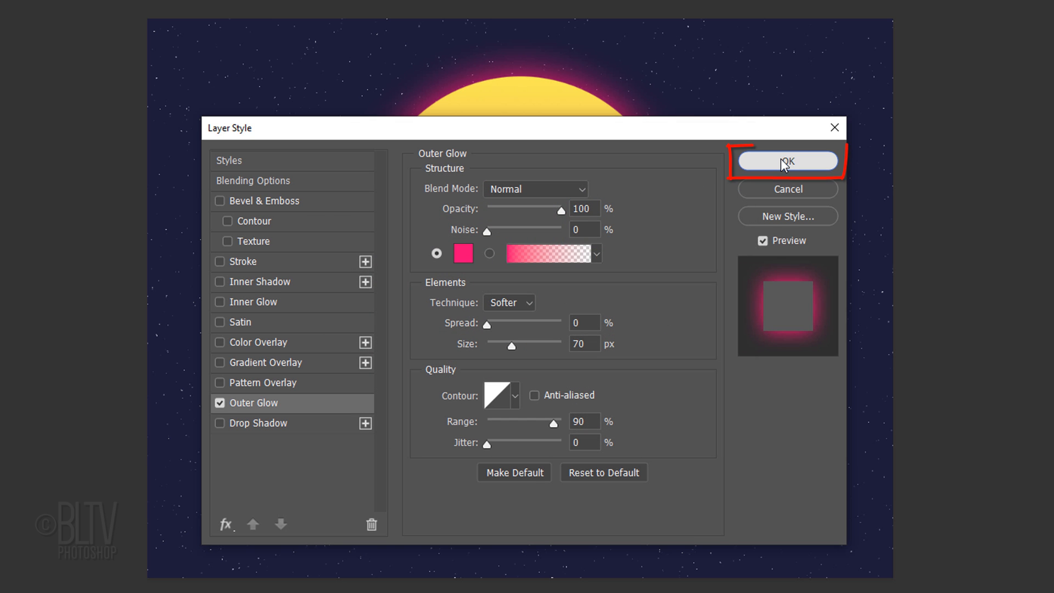
left_click(787, 162)
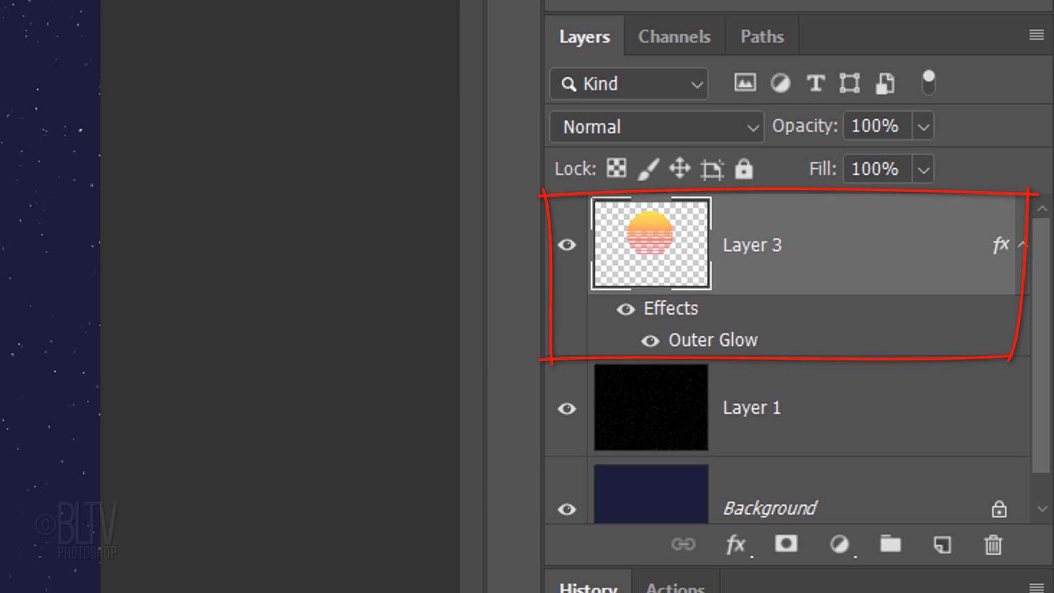
Duplicate Layer 3 with its Outer Glow to get Layer 3 copy above it
key("ctrl+j")
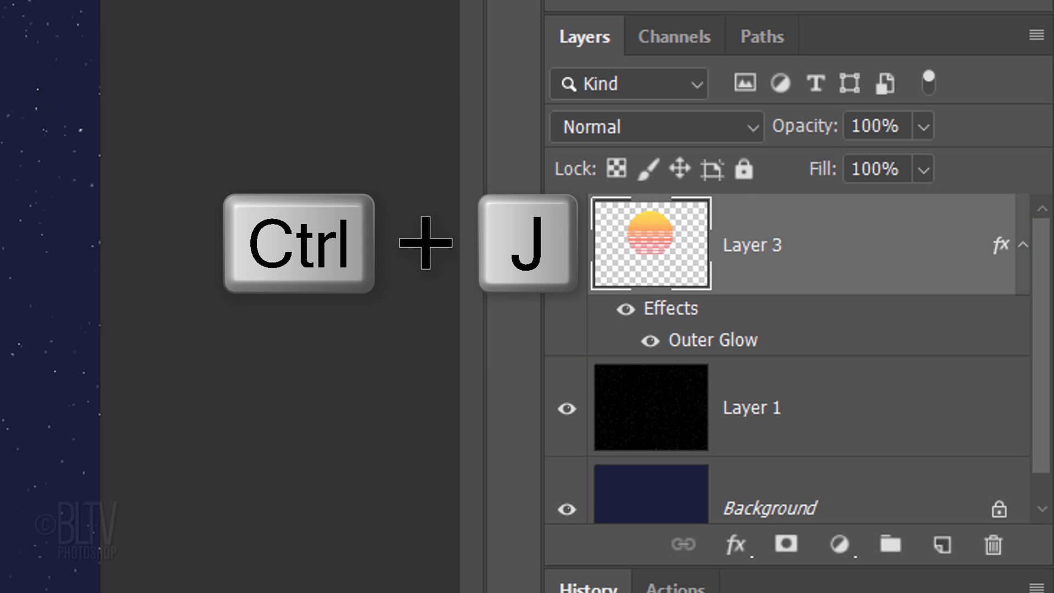
key("ctrl+j")
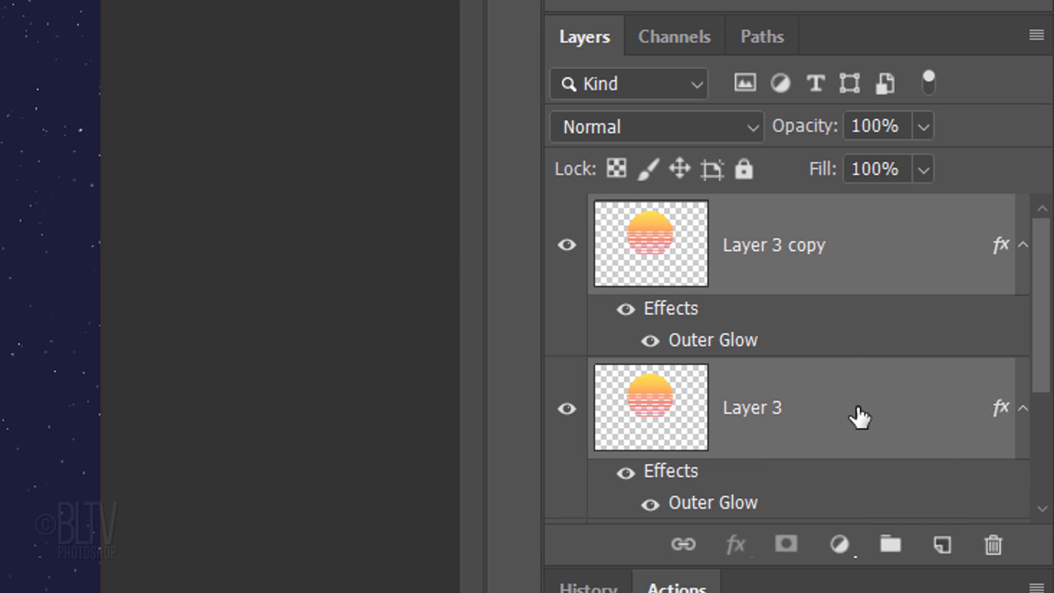
Group both glowing sun layers and rename the group Sunset
key("ctrl+g")
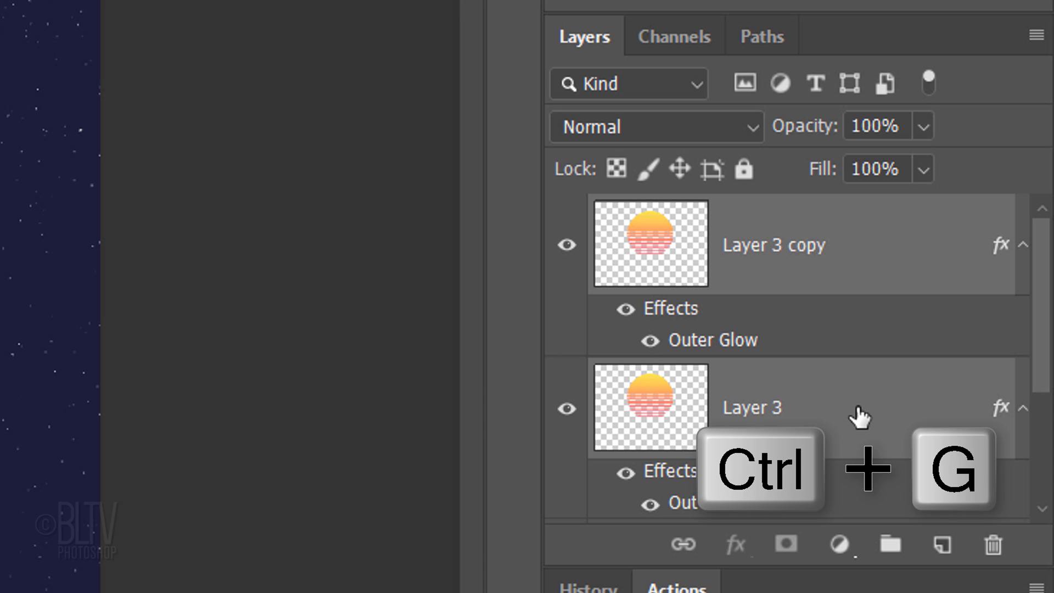
key("ctrl+g")
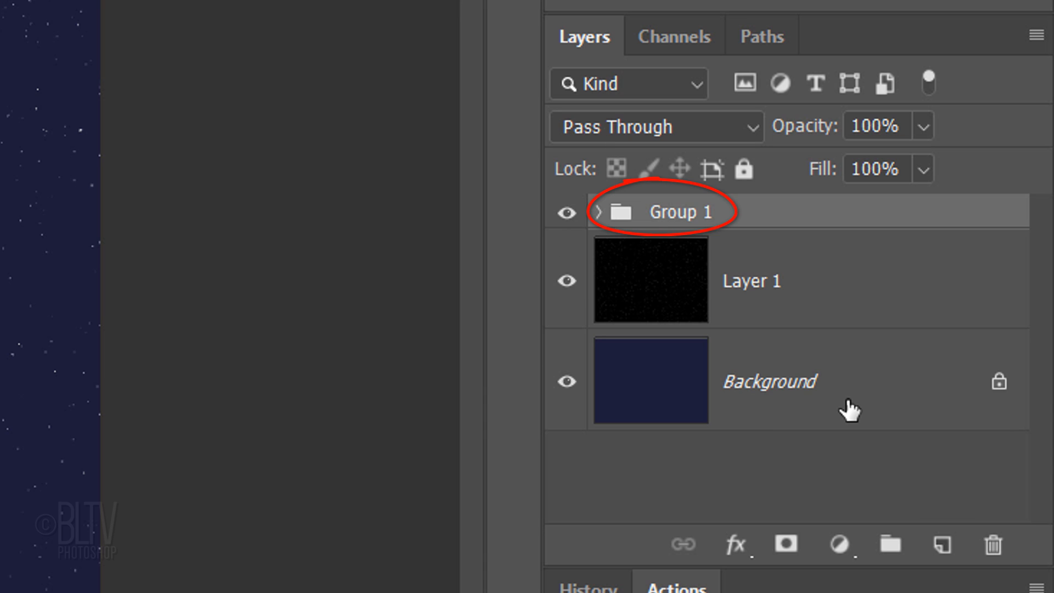
type("Sunset")
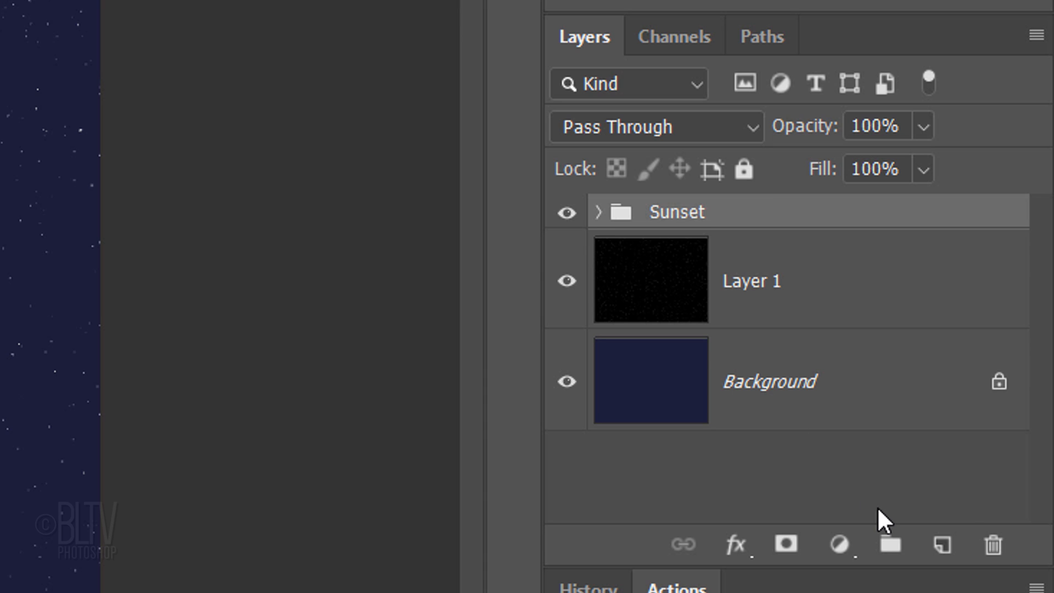
left_click(941, 544)
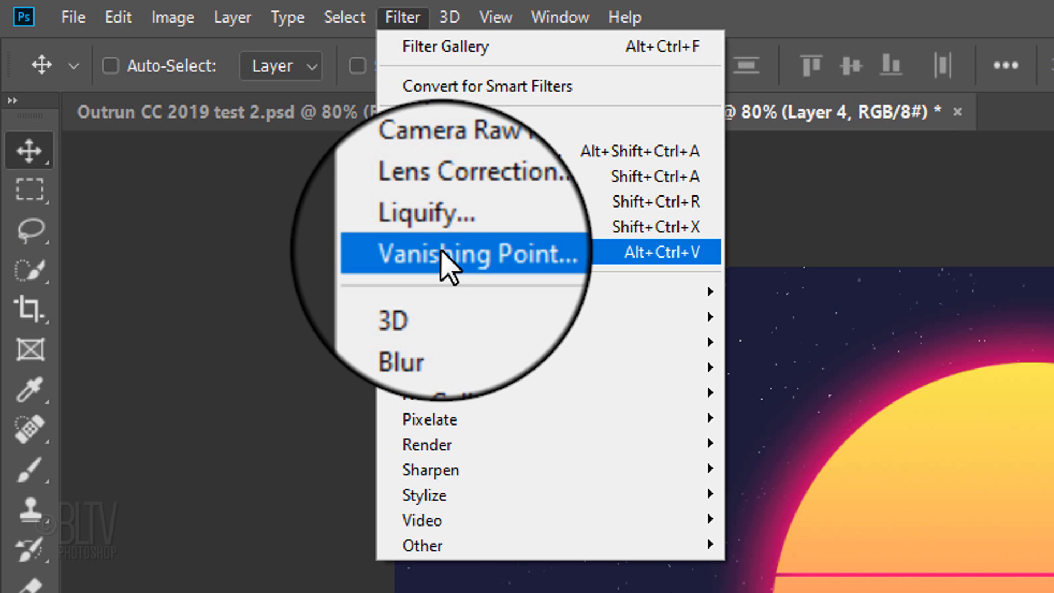
In the Vanishing Point filter, draw a perspective plane spanning the ground below the horizon
left_click(471, 254)
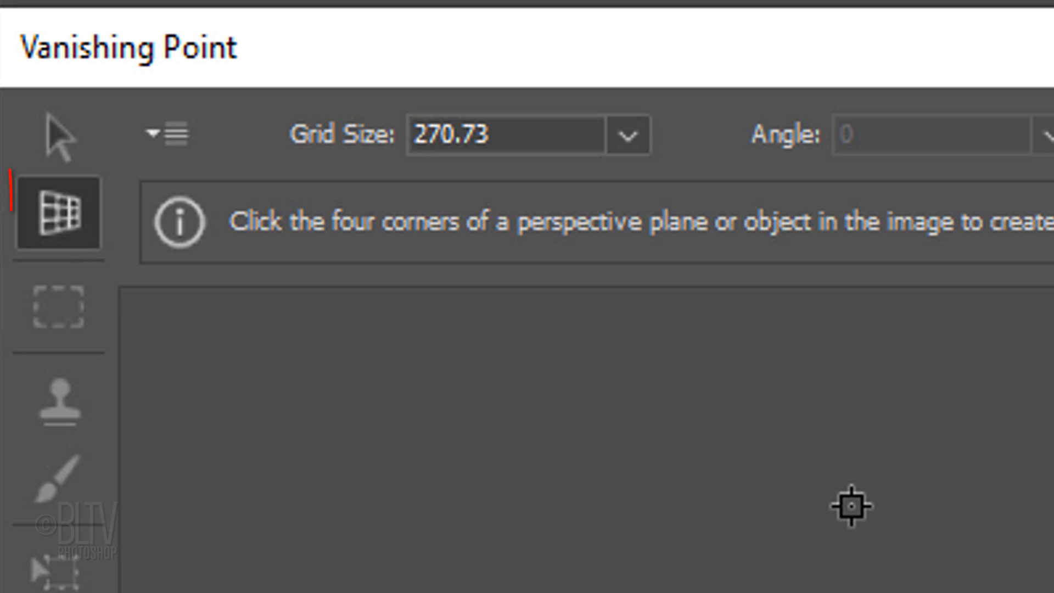
left_click(57, 216)
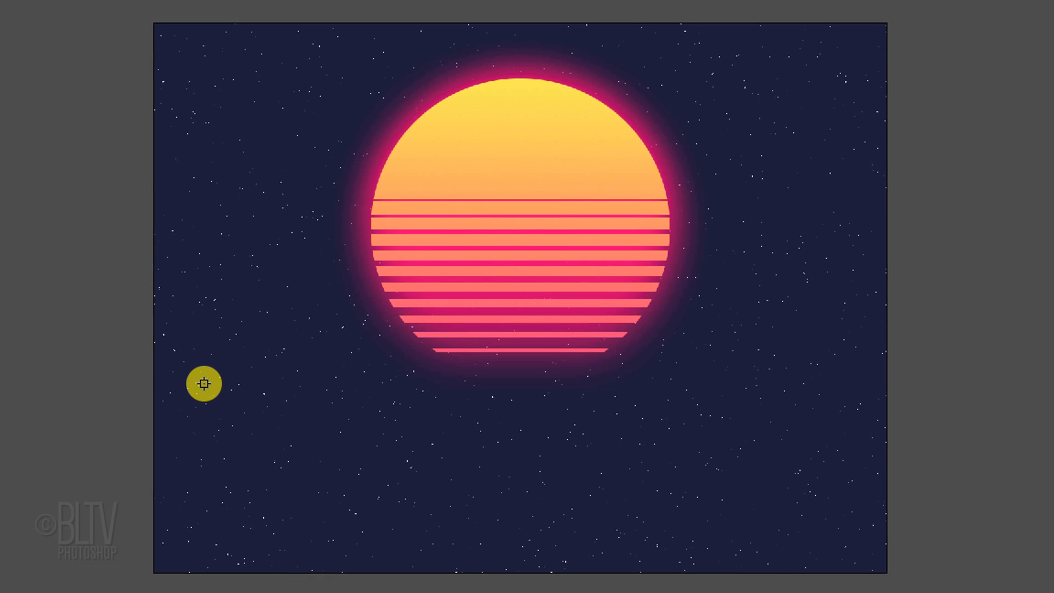
mouse_move(217, 387)
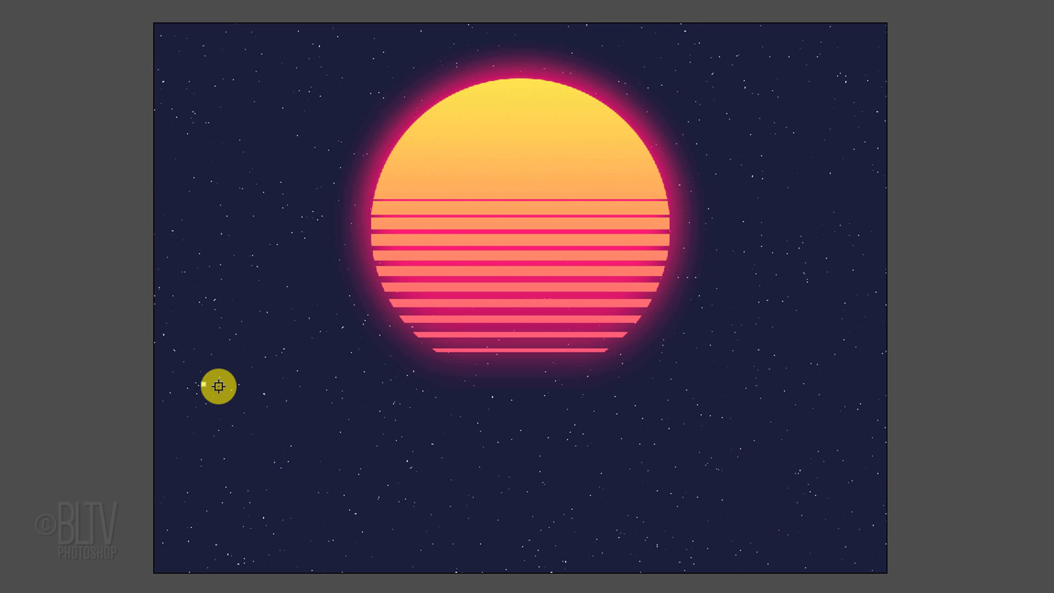
left_click_drag(218, 388, 826, 388)
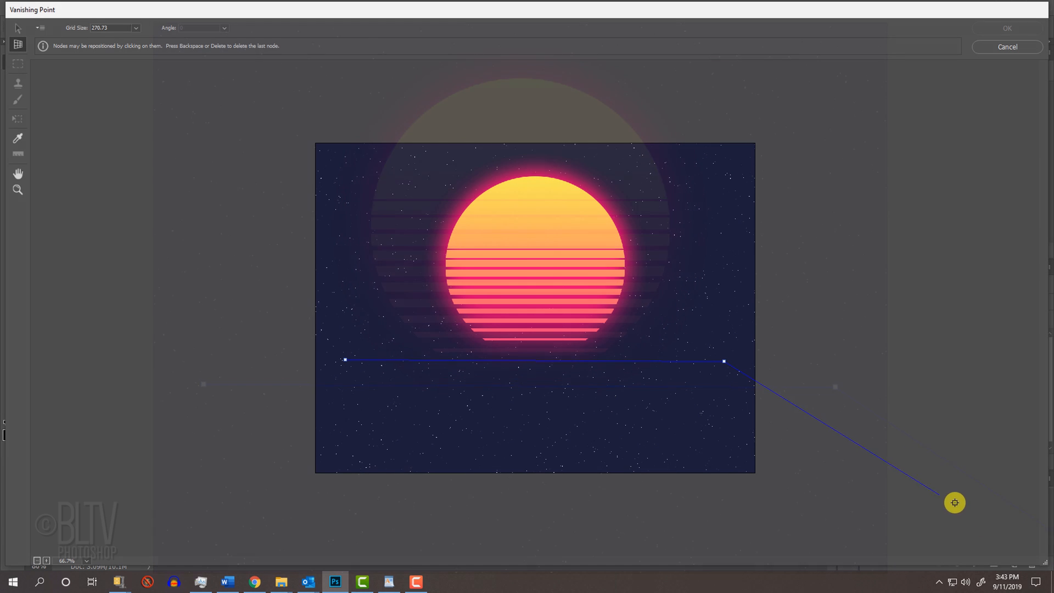
left_click_drag(954, 502, 1037, 515)
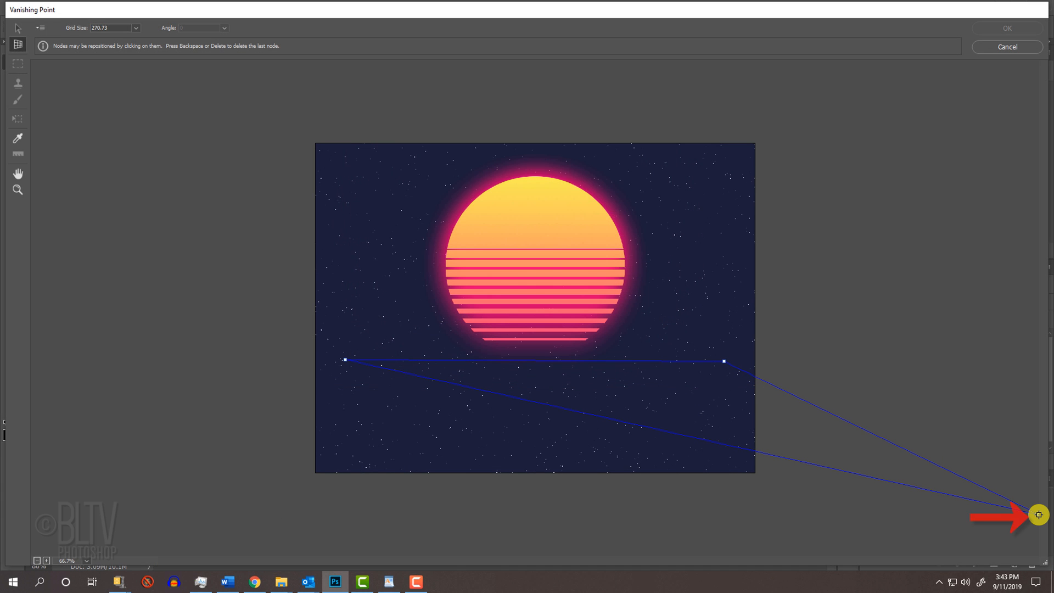
left_click_drag(1037, 515, 307, 505)
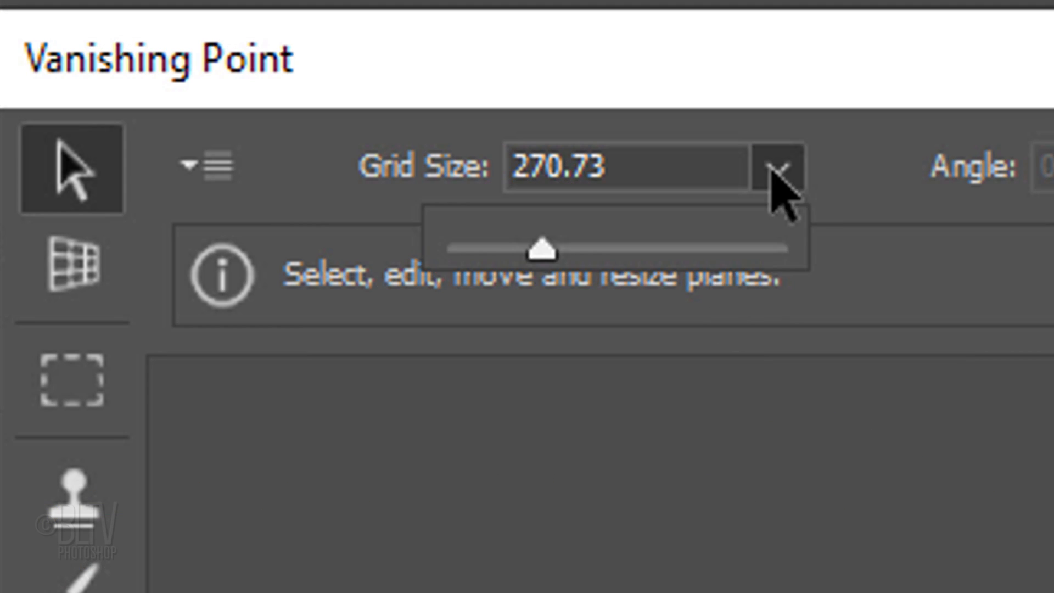
Reduce Grid Size to about 120, enable Render Grids to Photoshop and apply onto Layer 4
left_click_drag(542, 250, 494, 251)
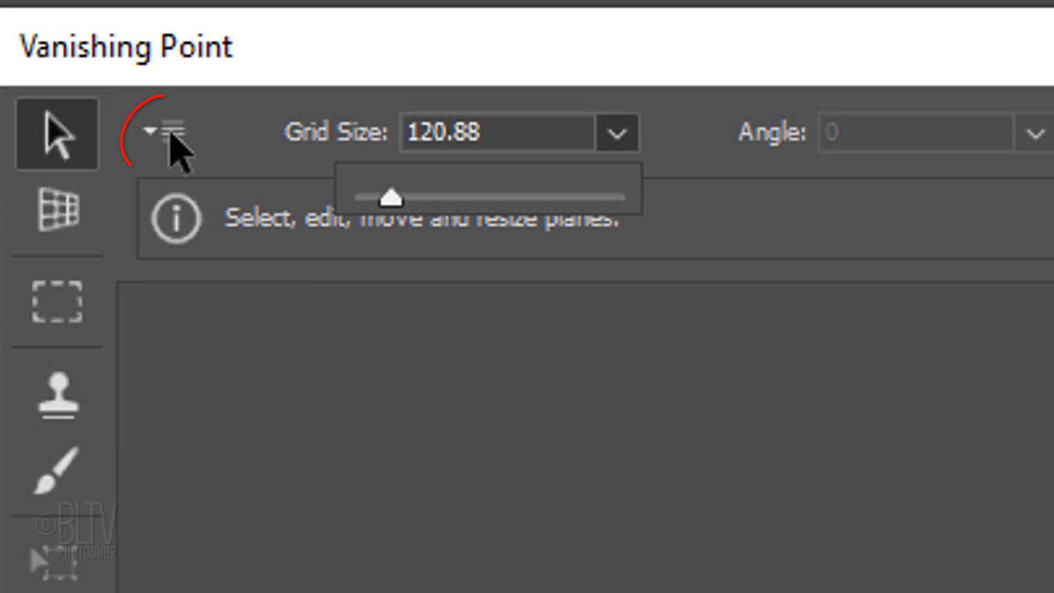
left_click(166, 130)
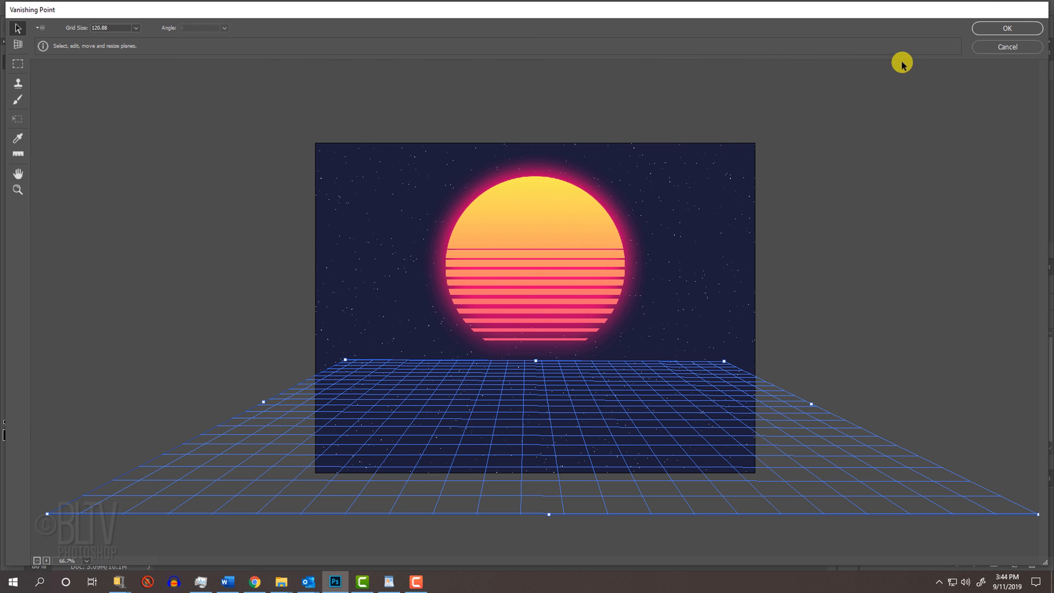
left_click(1007, 29)
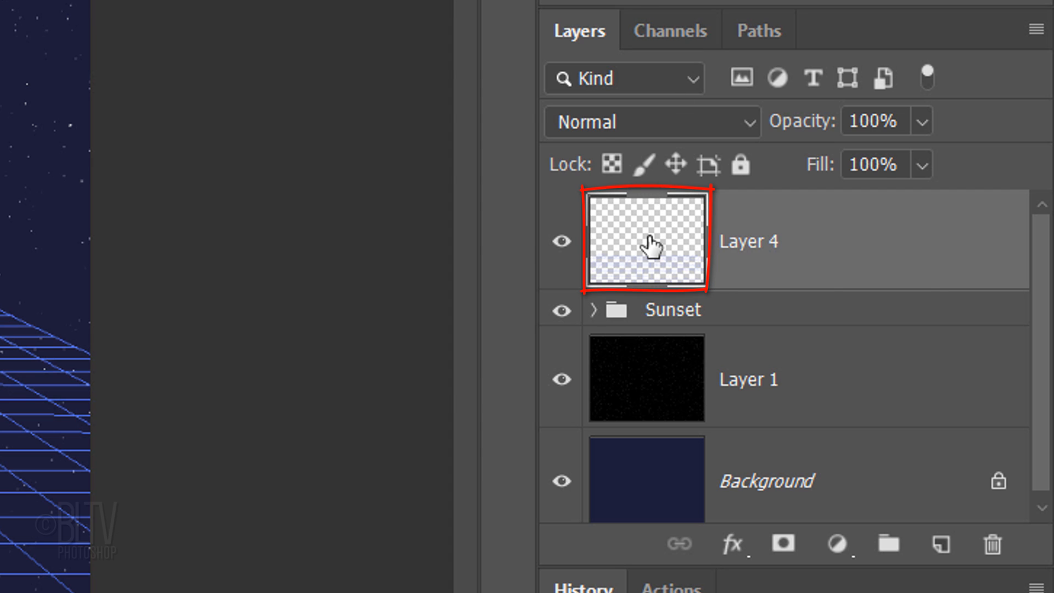
Give the grid layer a Color Overlay in pink #FF5ED7
double_click(644, 241)
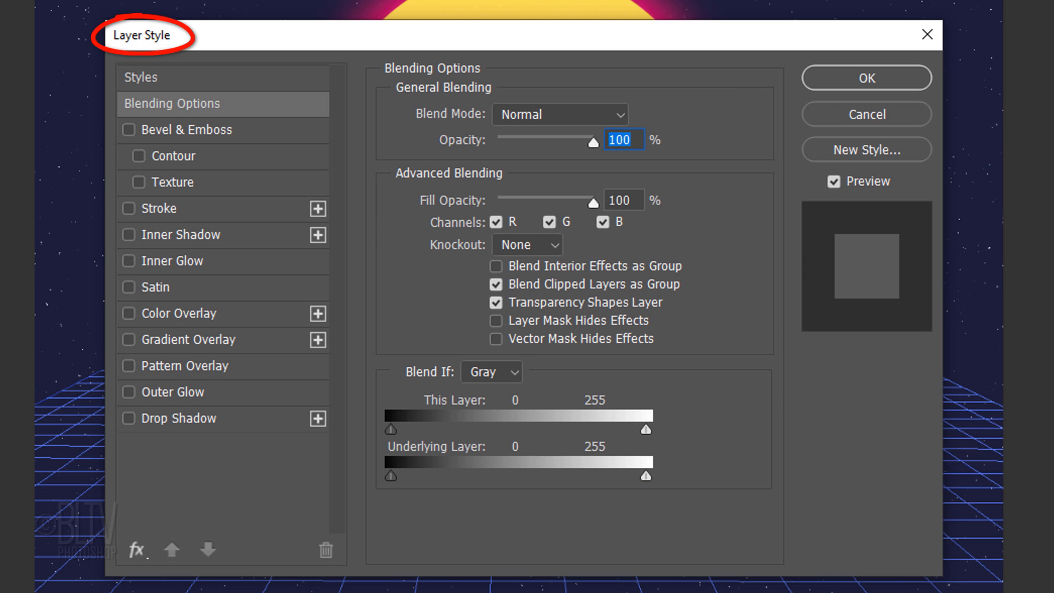
left_click(138, 313)
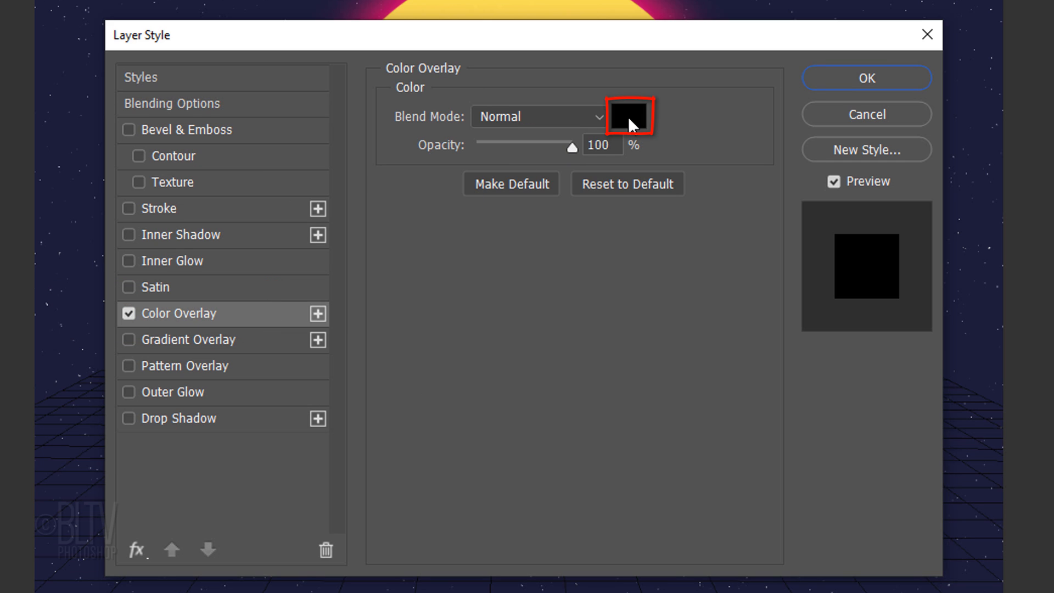
left_click(632, 115)
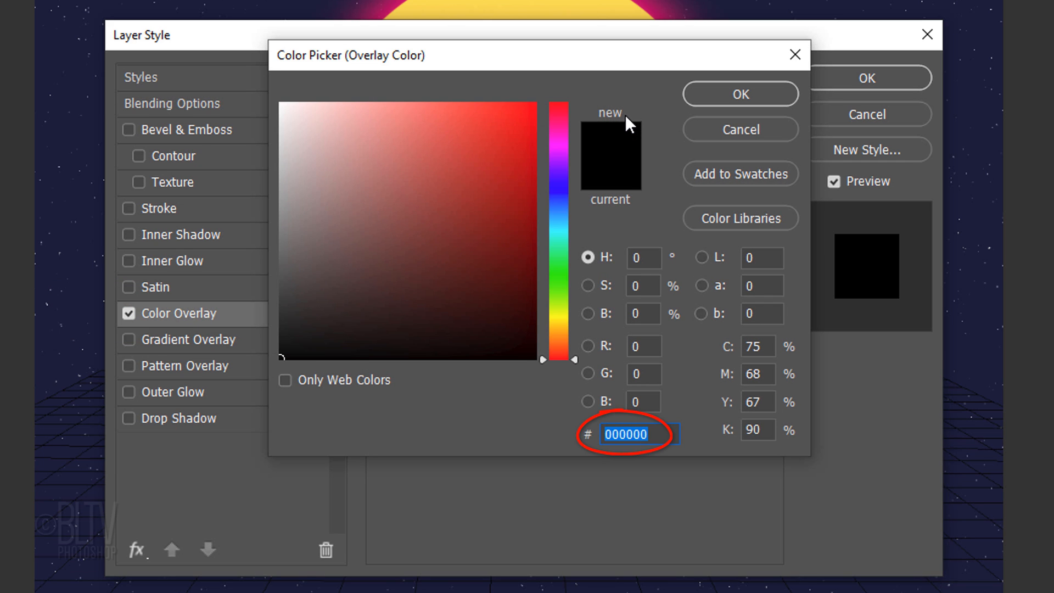
type("FF5ED7")
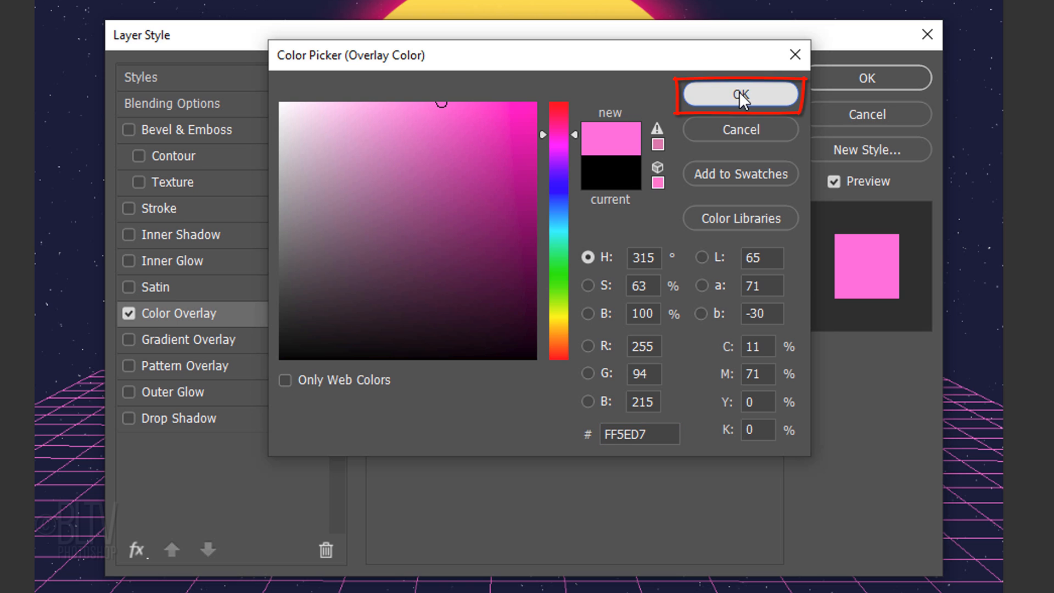
left_click(738, 93)
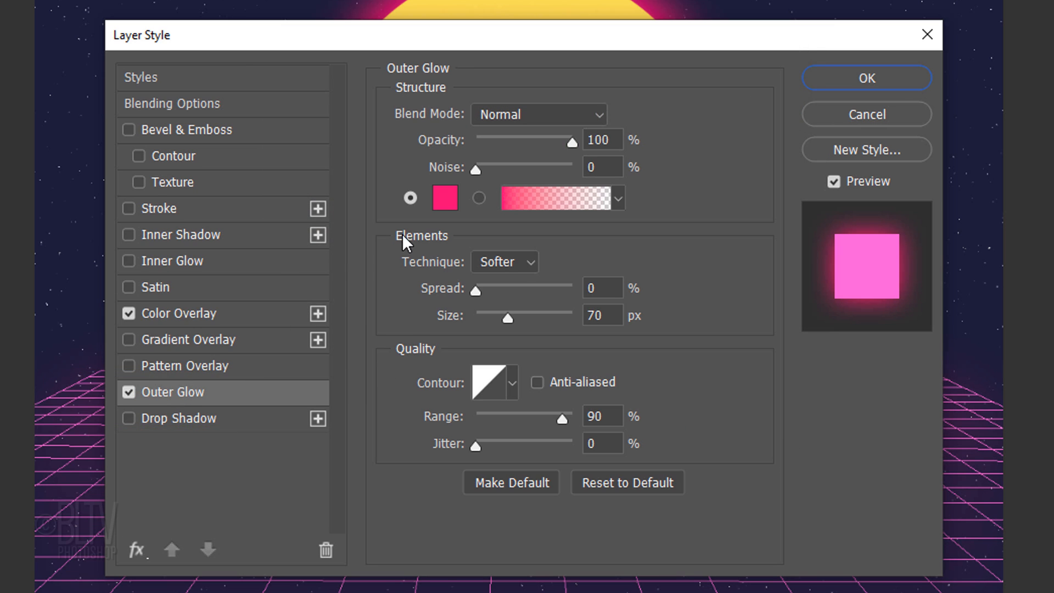
Add an Outer Glow in #FF0072, size 40 px, range 35%, and apply both effects
left_click(443, 196)
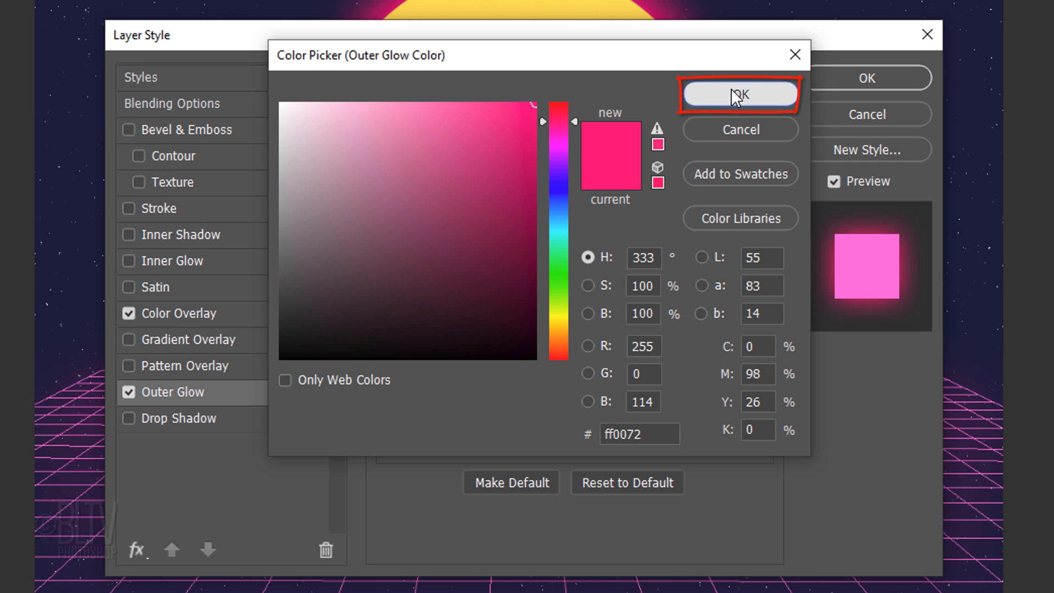
left_click(738, 94)
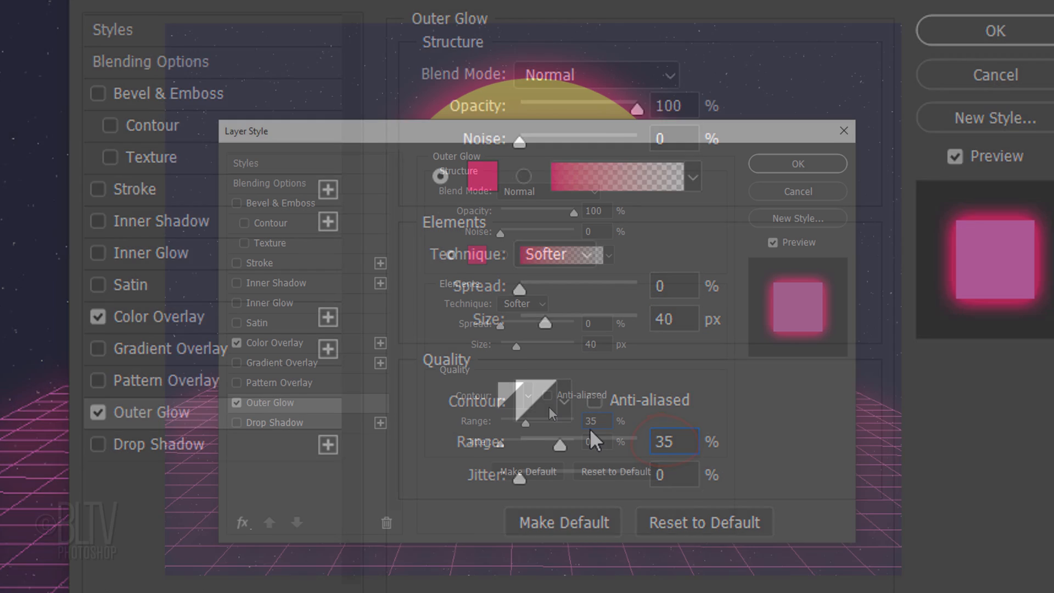
left_click(797, 164)
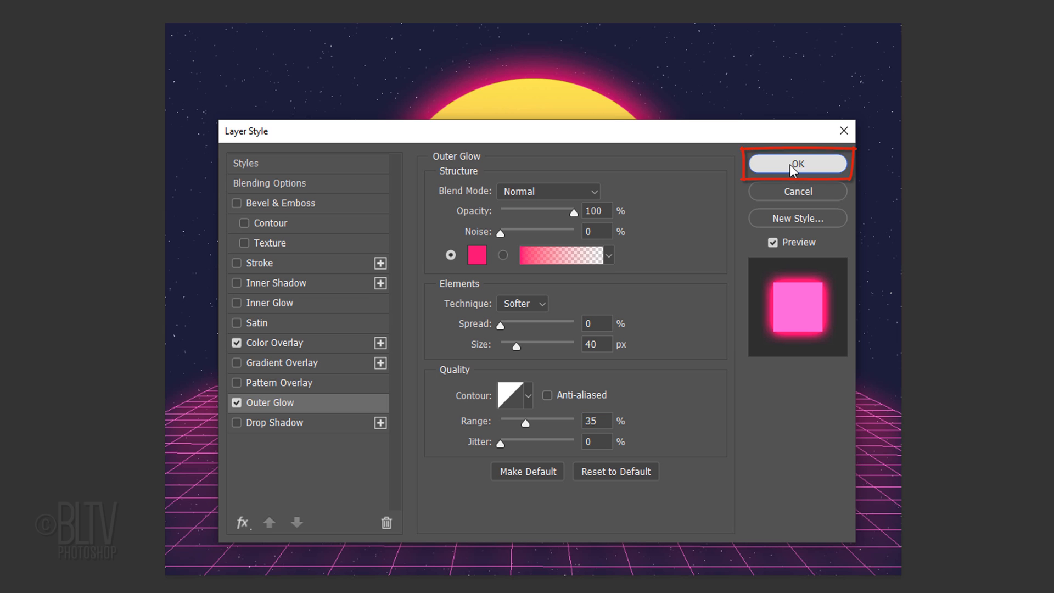
left_click(797, 163)
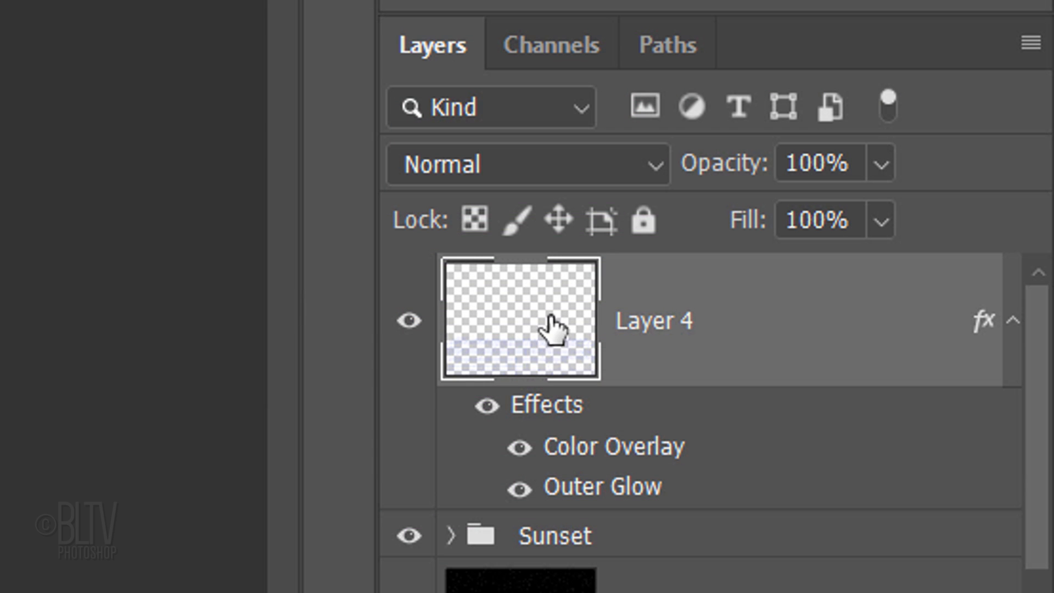
Rename Layer 4 to Grid and collapse its effects list
type("Grid")
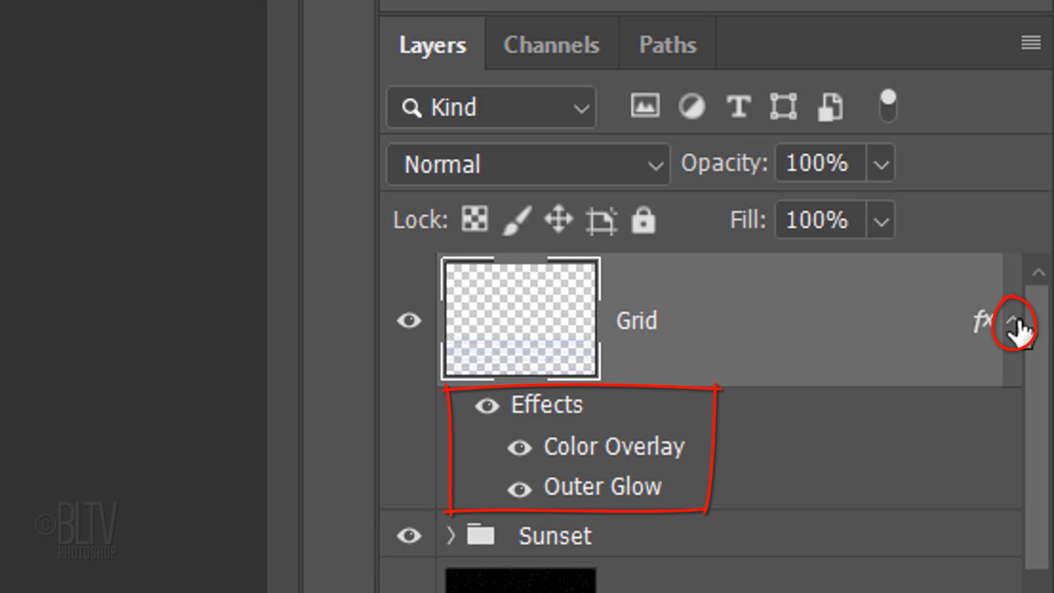
left_click(1020, 322)
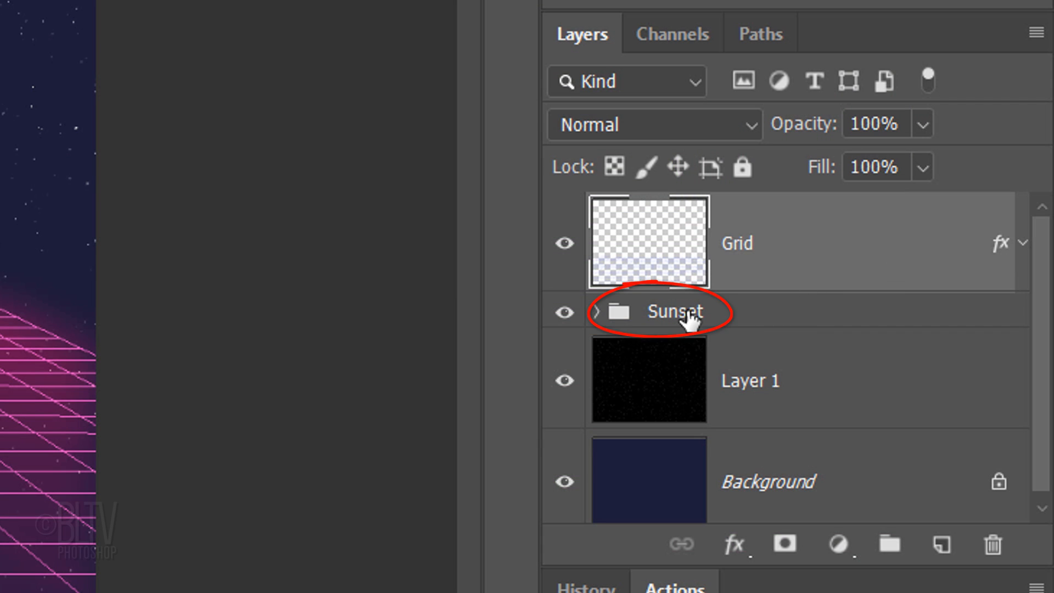
Duplicate the Sunset group and convert the copy to a Smart Object
key("ctrl+j")
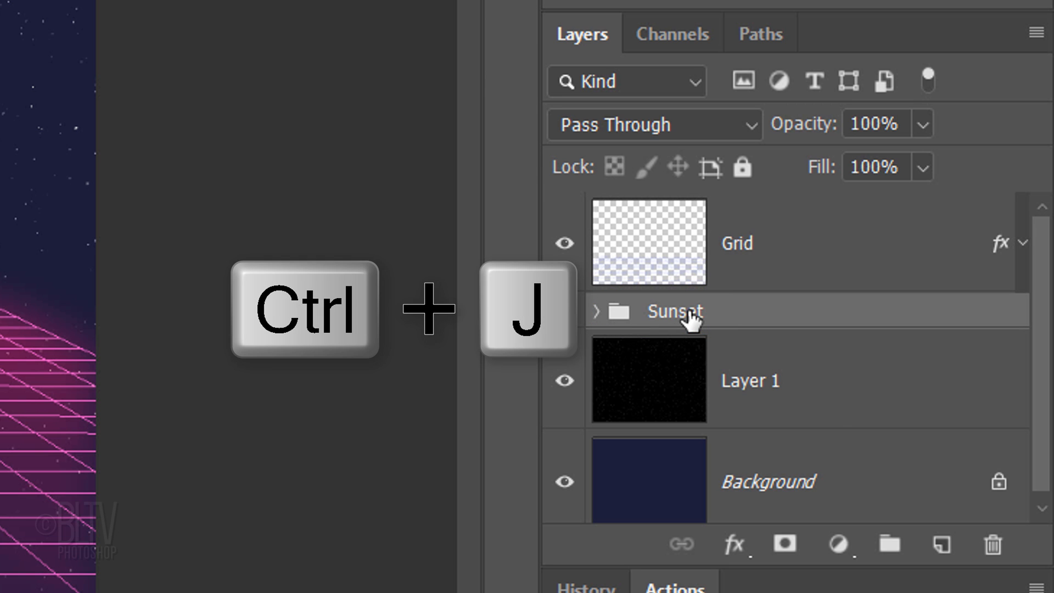
key("ctrl+j")
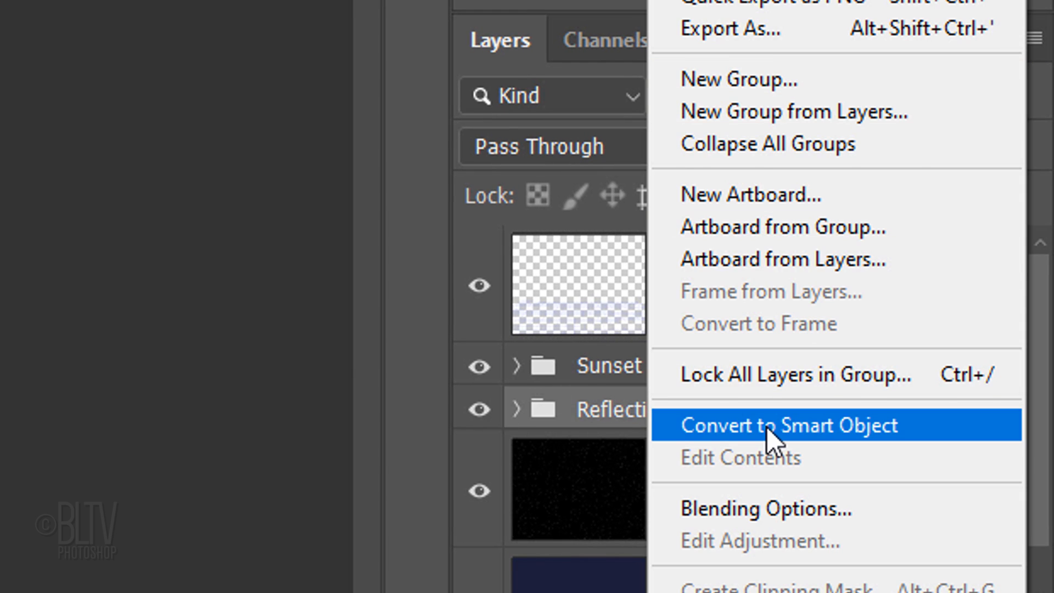
left_click(788, 424)
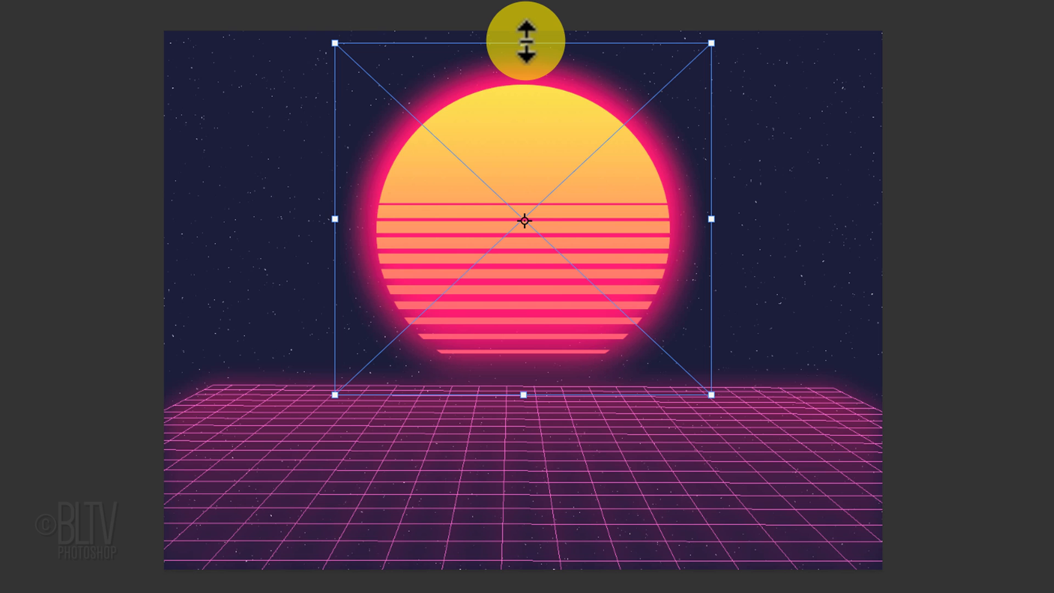
Free-transform the sun copy down into a thin ellipse sitting on the horizon
left_click_drag(524, 42, 525, 391)
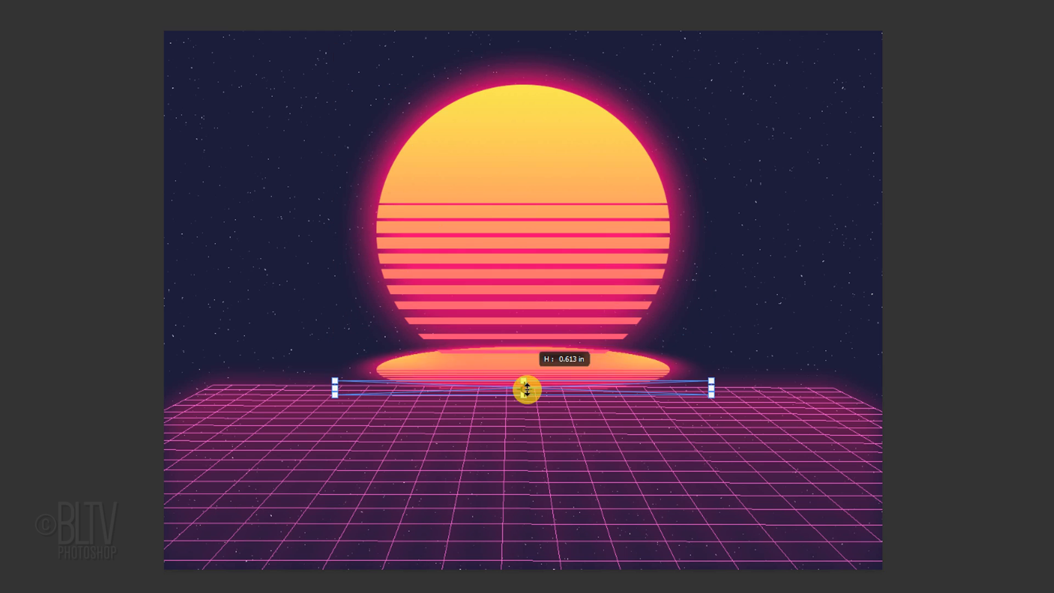
left_click_drag(528, 389, 528, 544)
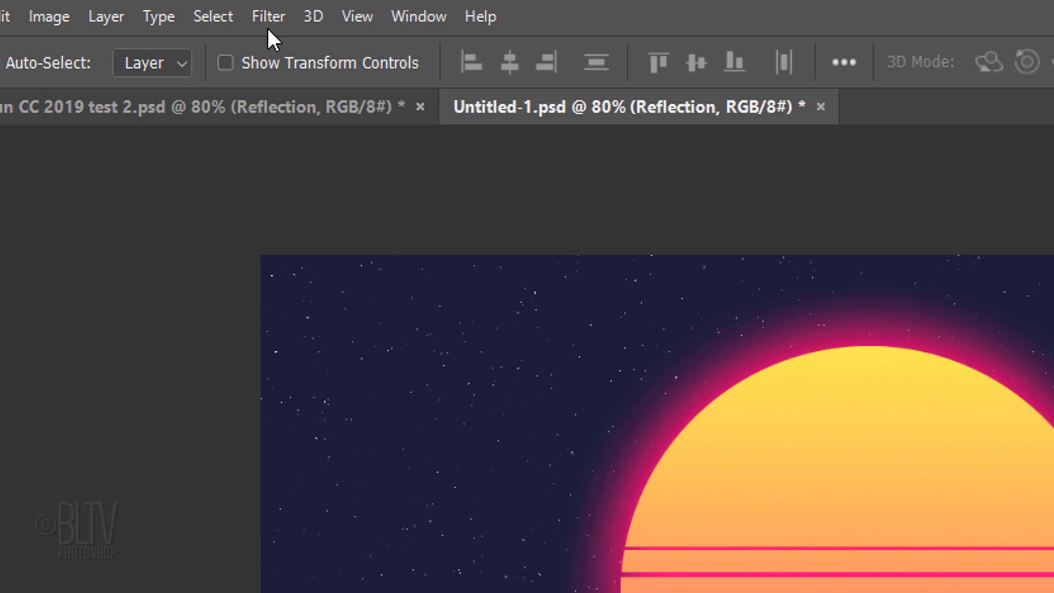
Apply a 4 px Gaussian Blur to the Reflection smart object
left_click(268, 16)
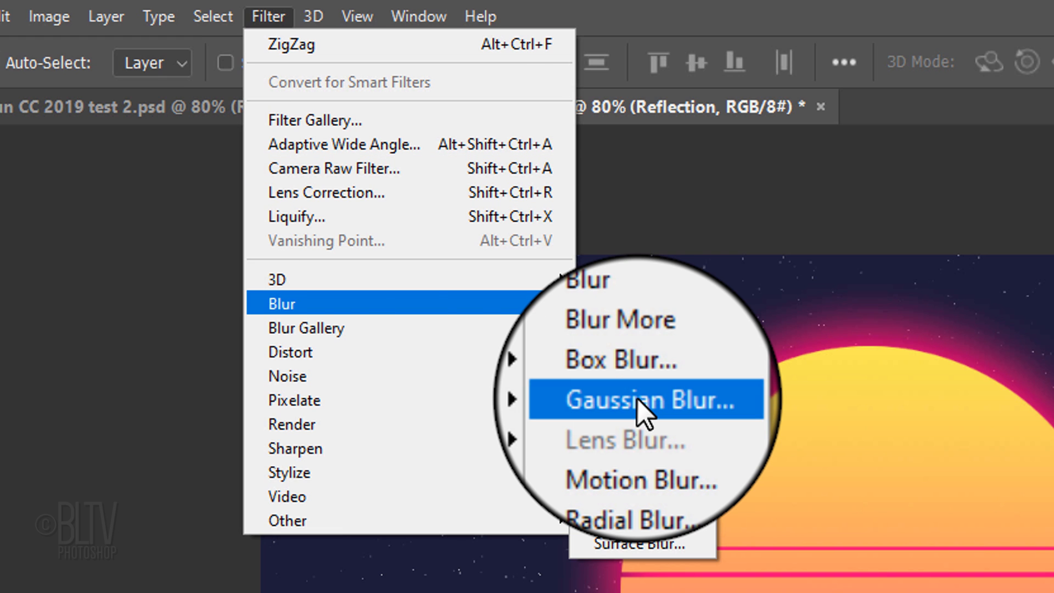
left_click(647, 399)
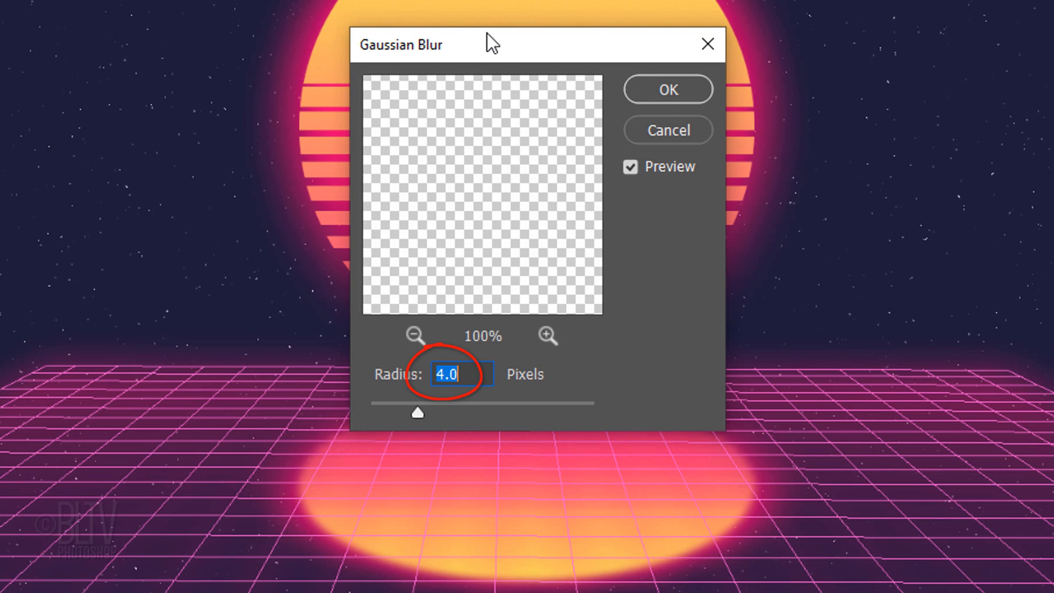
left_click(267, 15)
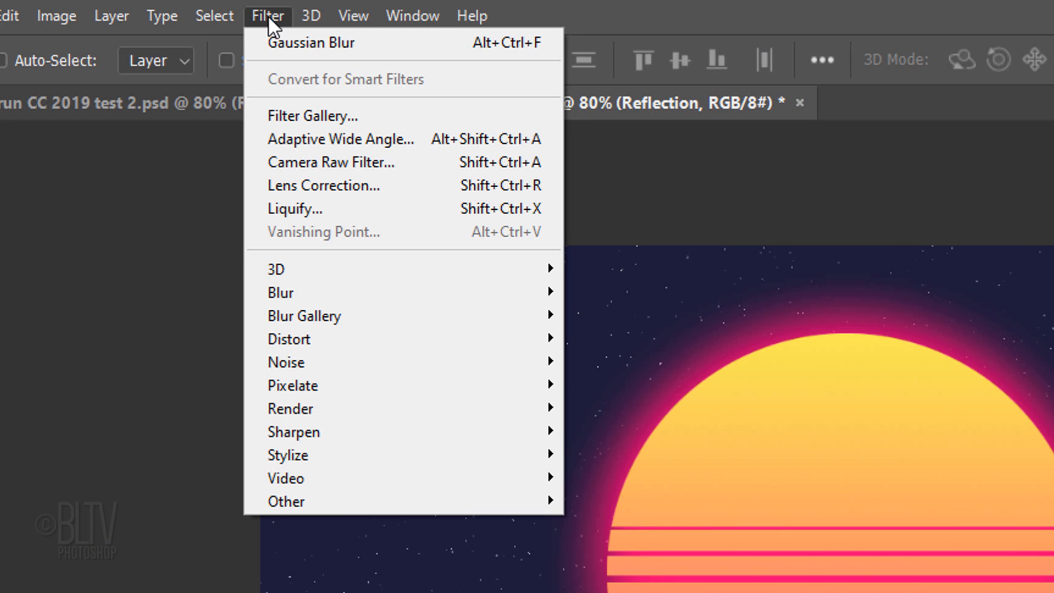
mouse_move(289, 338)
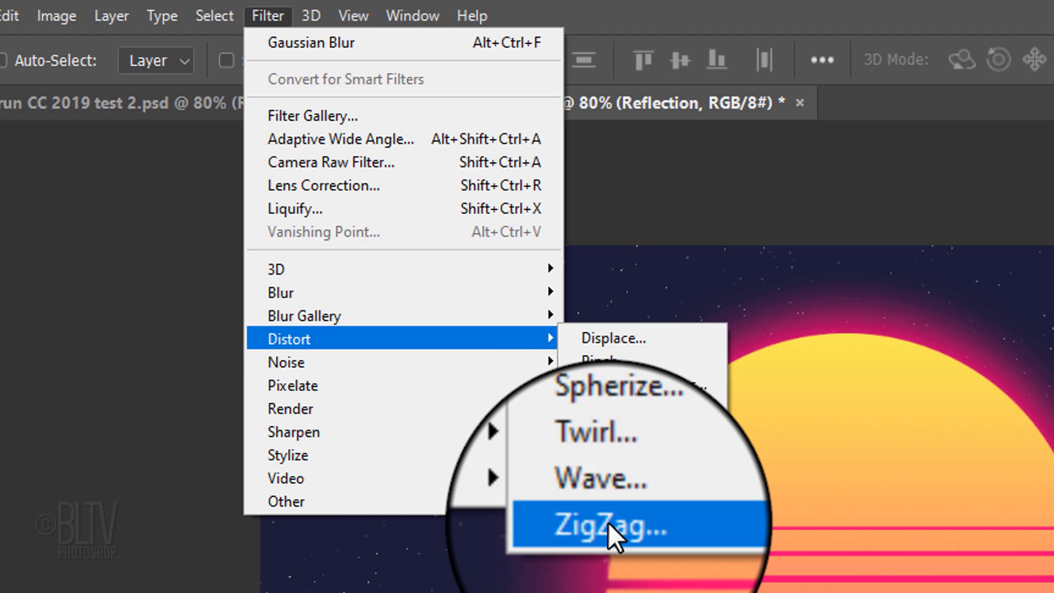
Apply a ZigZag distortion with Amount -100, Ridges 20, Out From Center
left_click(605, 528)
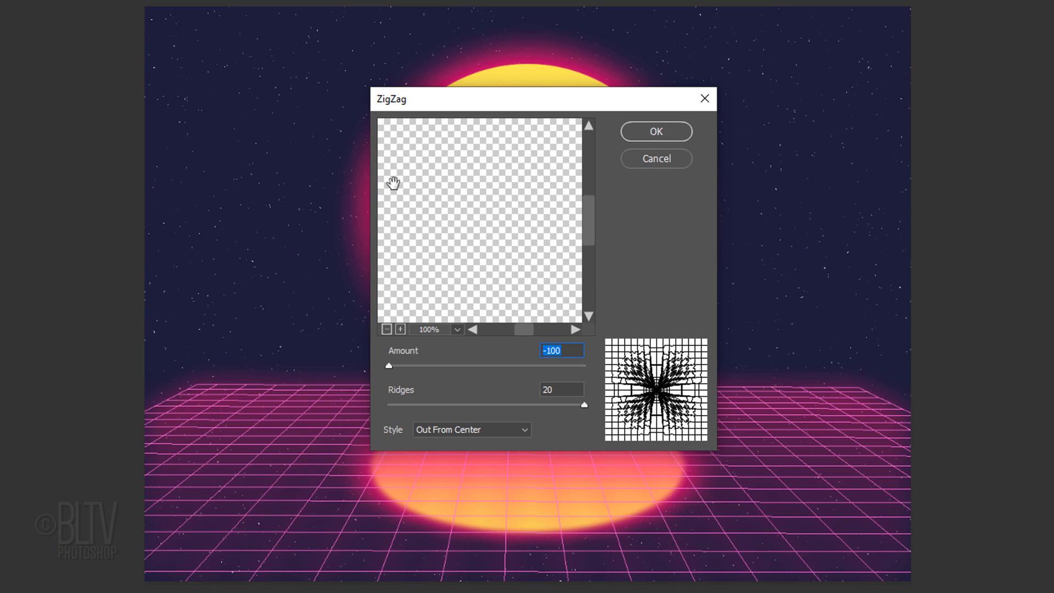
left_click(655, 130)
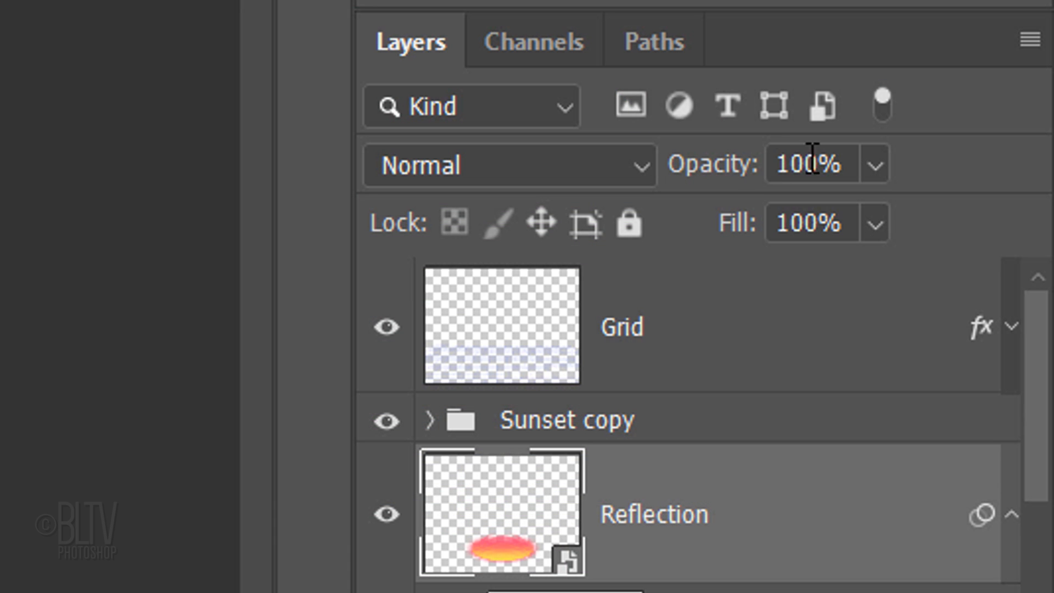
Set the Reflection layer's opacity to 50%
type("50")
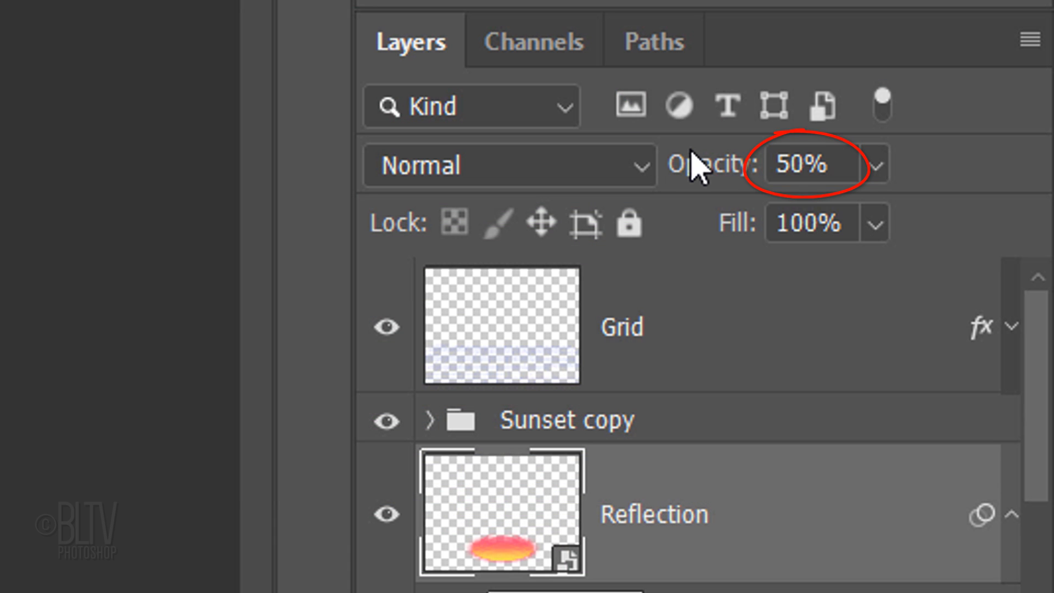